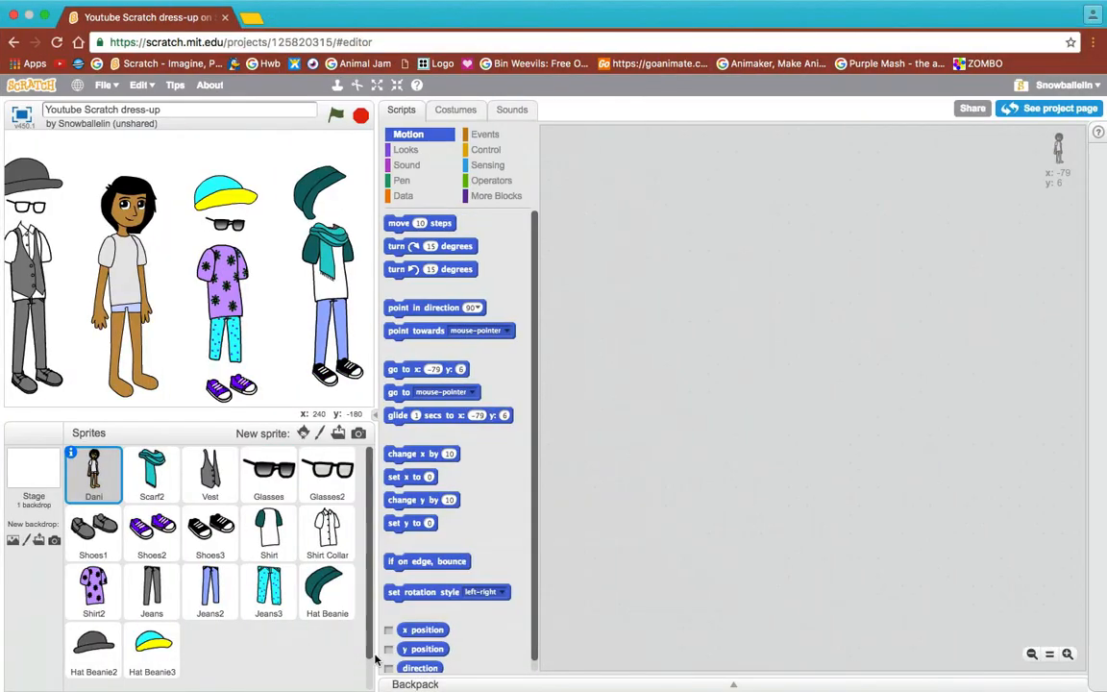
{"action": "mouse_move", "coordinate": [279, 370]}
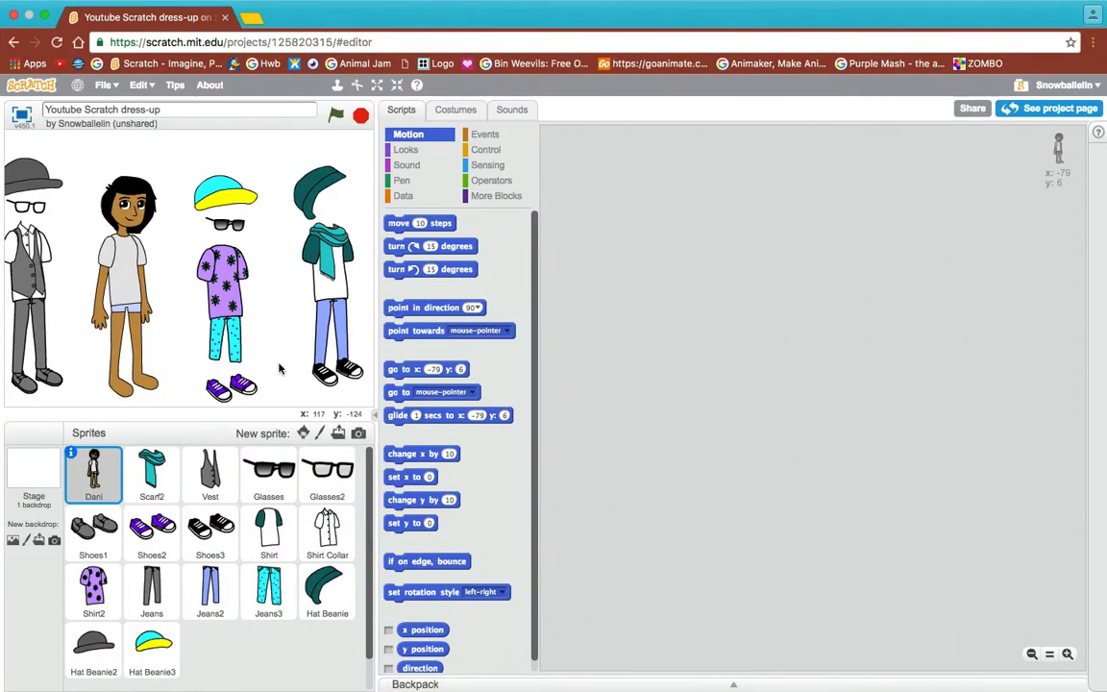
{"action": "mouse_move", "coordinate": [330, 237]}
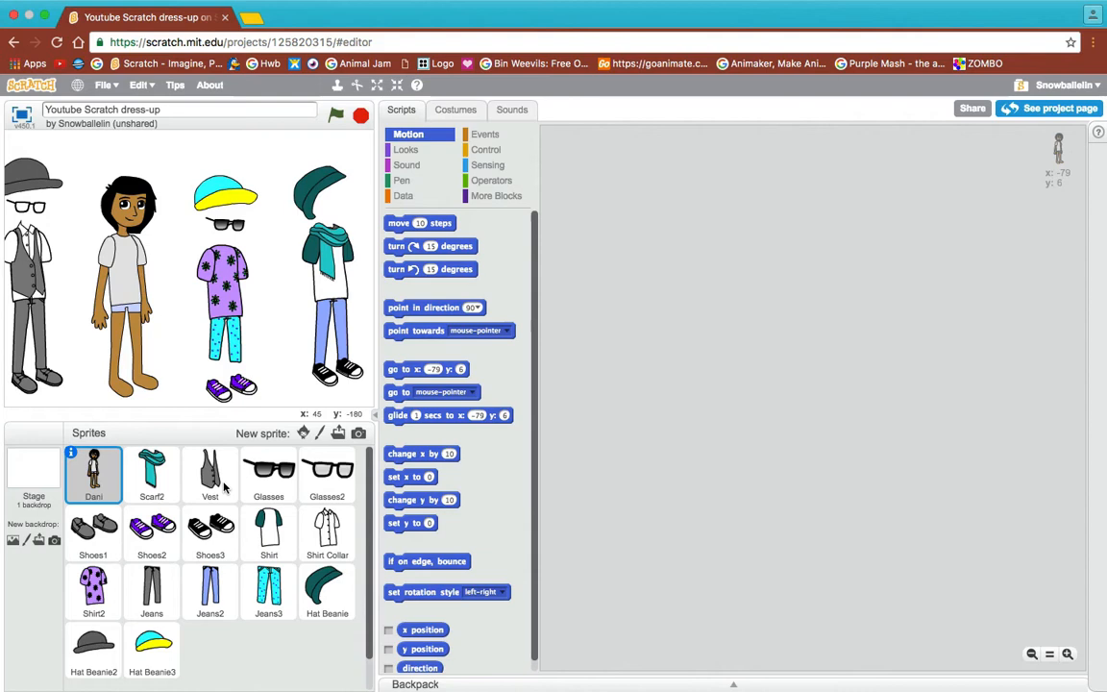
{"action": "mouse_move", "coordinate": [149, 440]}
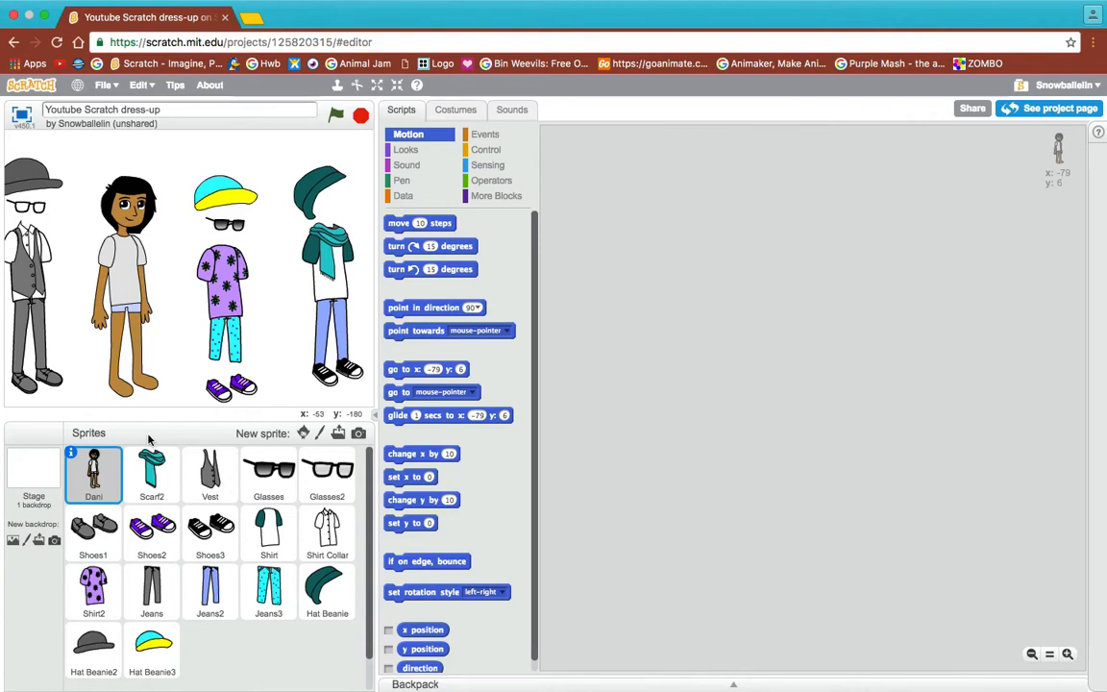
{"action": "mouse_move", "coordinate": [435, 229]}
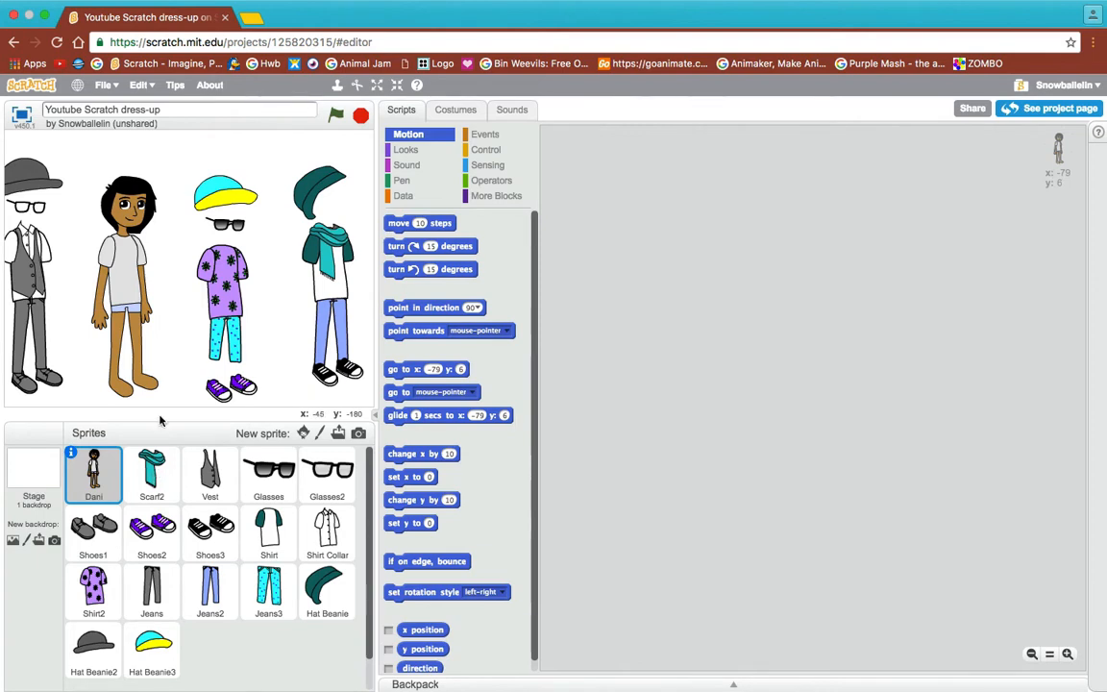
{"action": "mouse_move", "coordinate": [310, 188]}
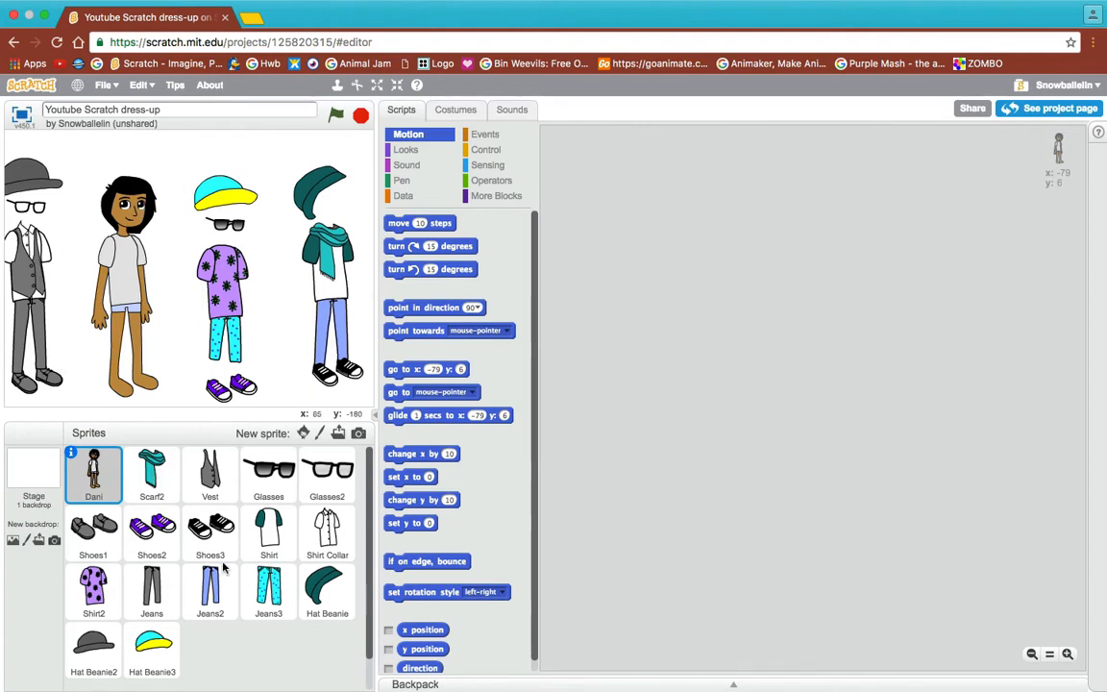
{"action": "mouse_move", "coordinate": [306, 433]}
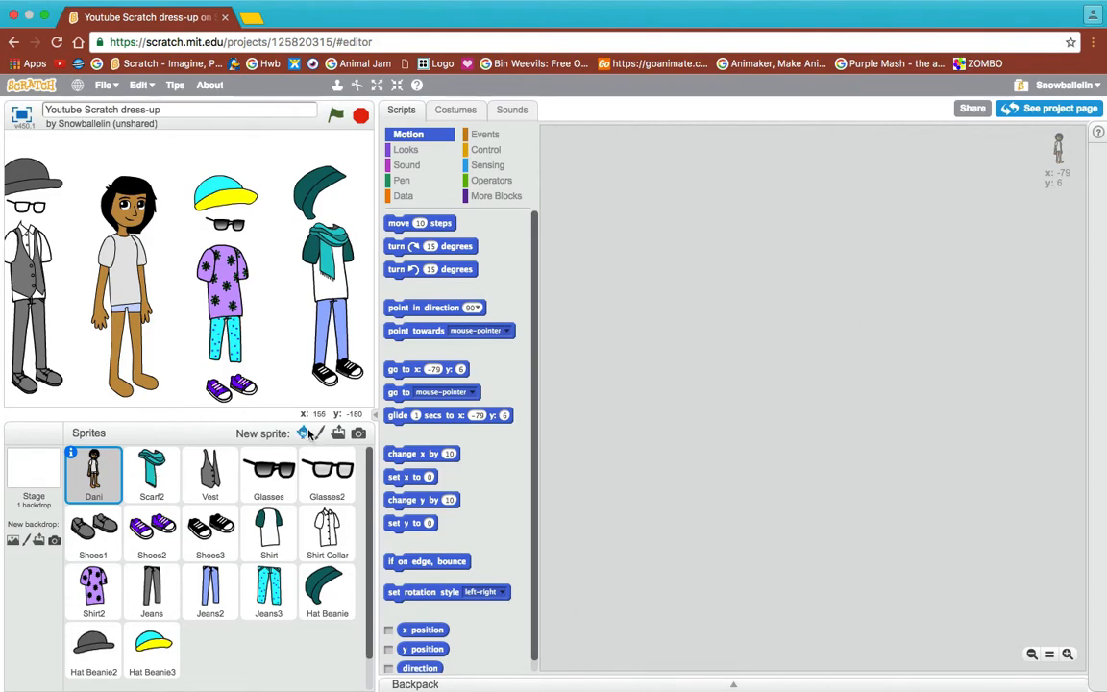
{"action": "mouse_move", "coordinate": [301, 433]}
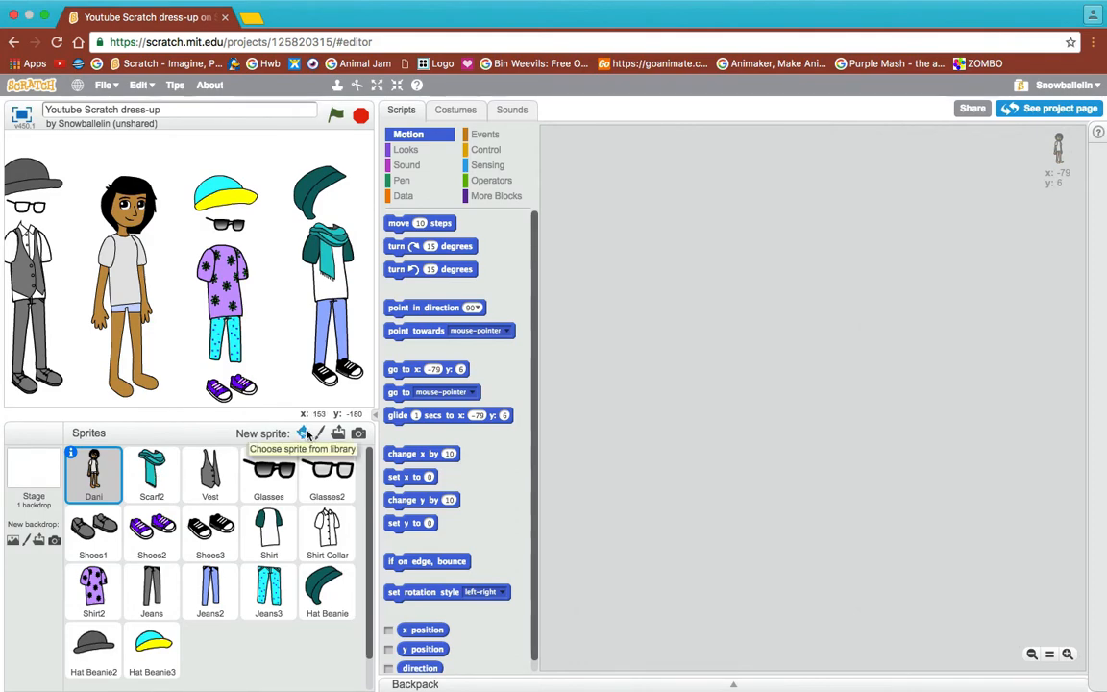
Step: Browse the dress-up sprite library, then view Hat Beanie's single teal costume
{"action": "left_click", "coordinate": [301, 432]}
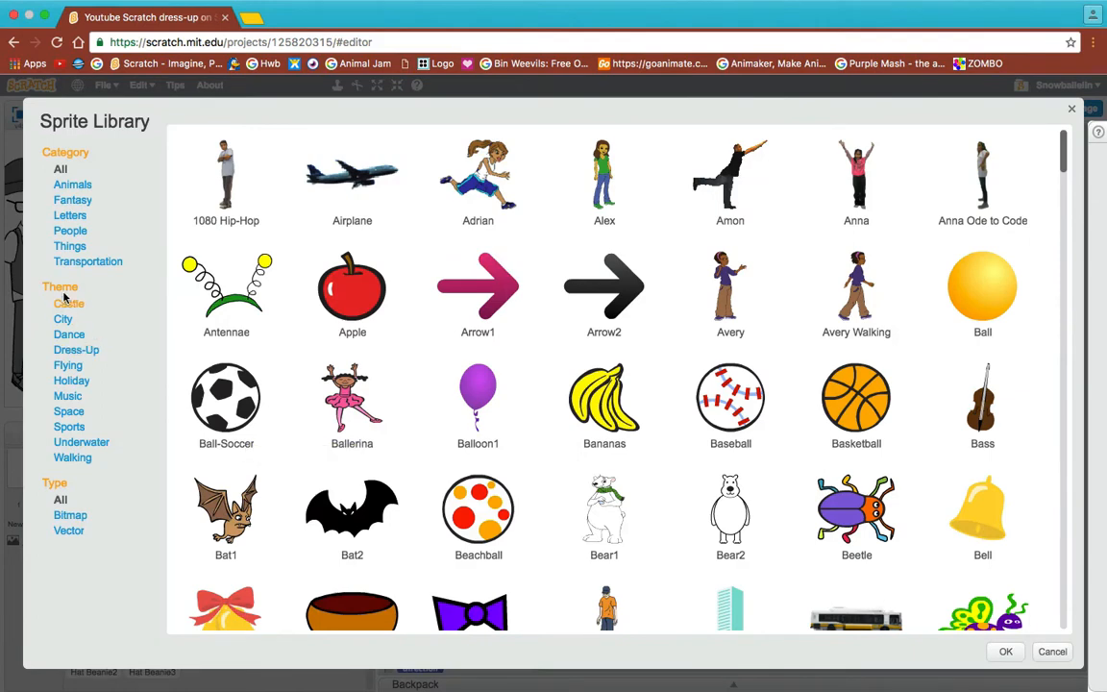
{"action": "left_click", "coordinate": [76, 348]}
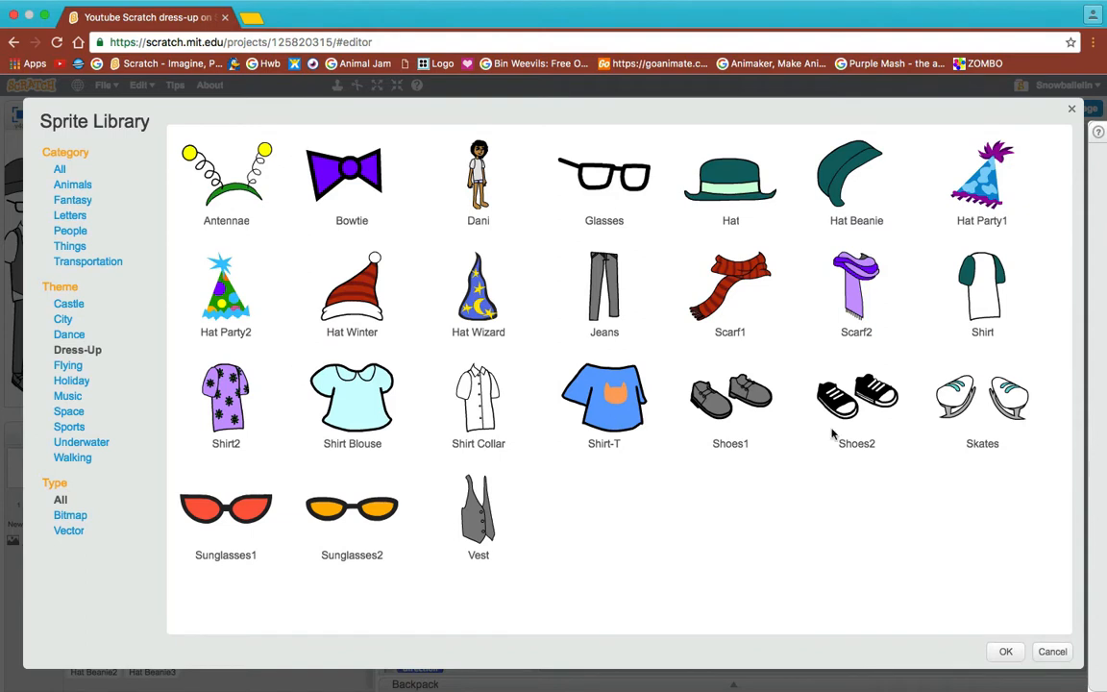
{"action": "mouse_move", "coordinate": [215, 488]}
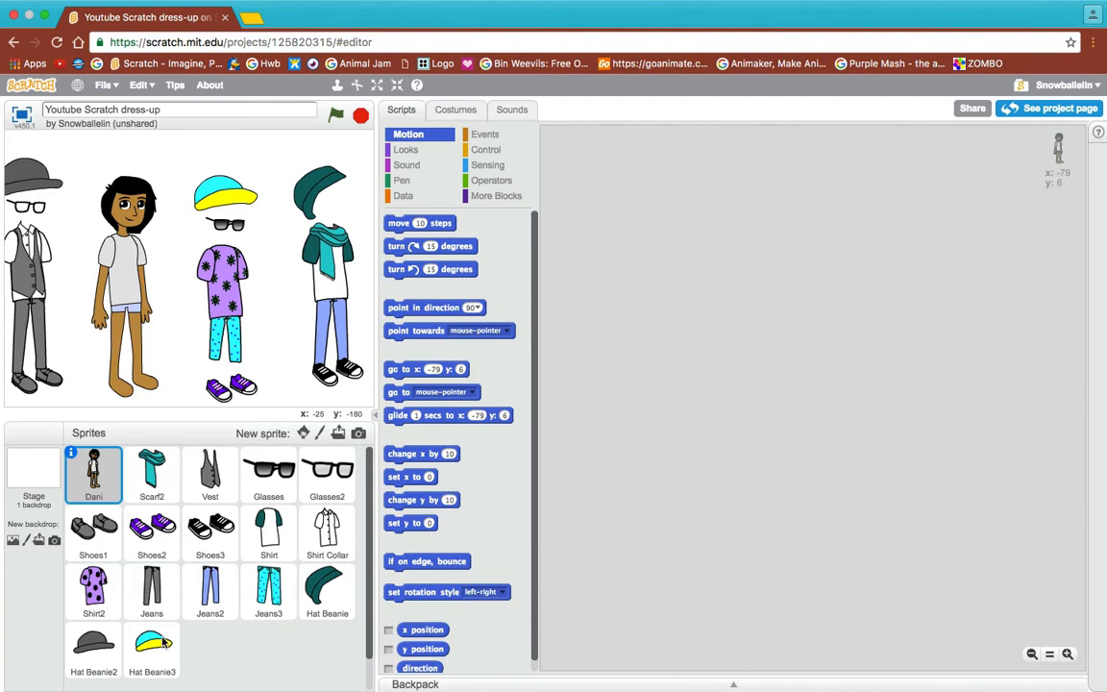
{"action": "left_click", "coordinate": [150, 649]}
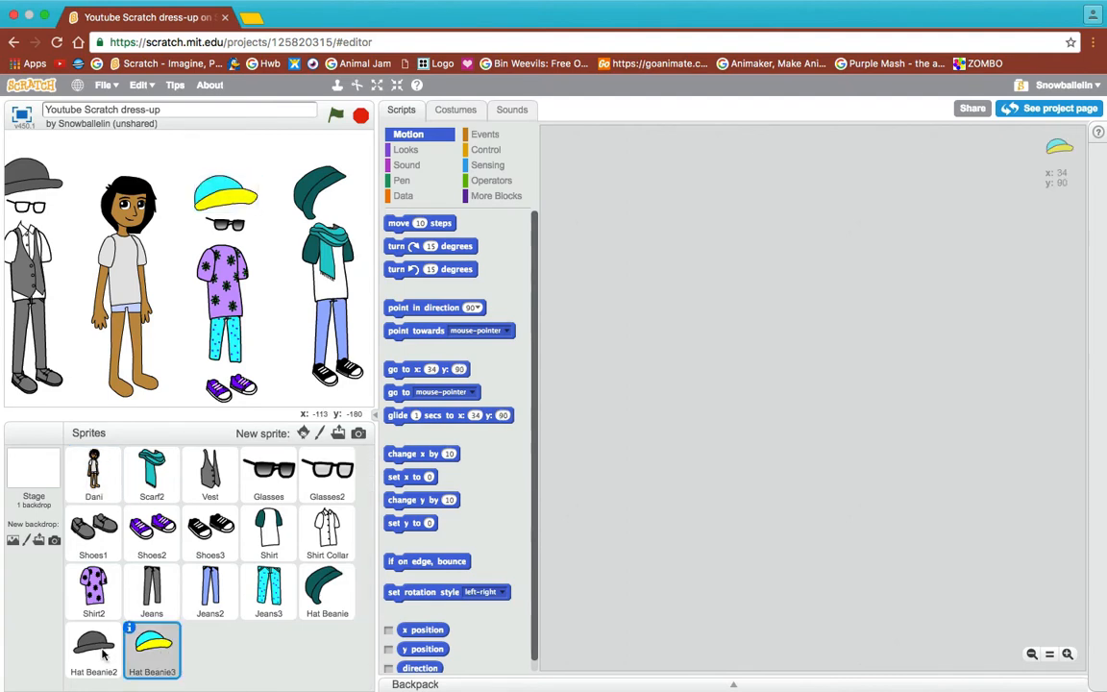
{"action": "left_click", "coordinate": [93, 649]}
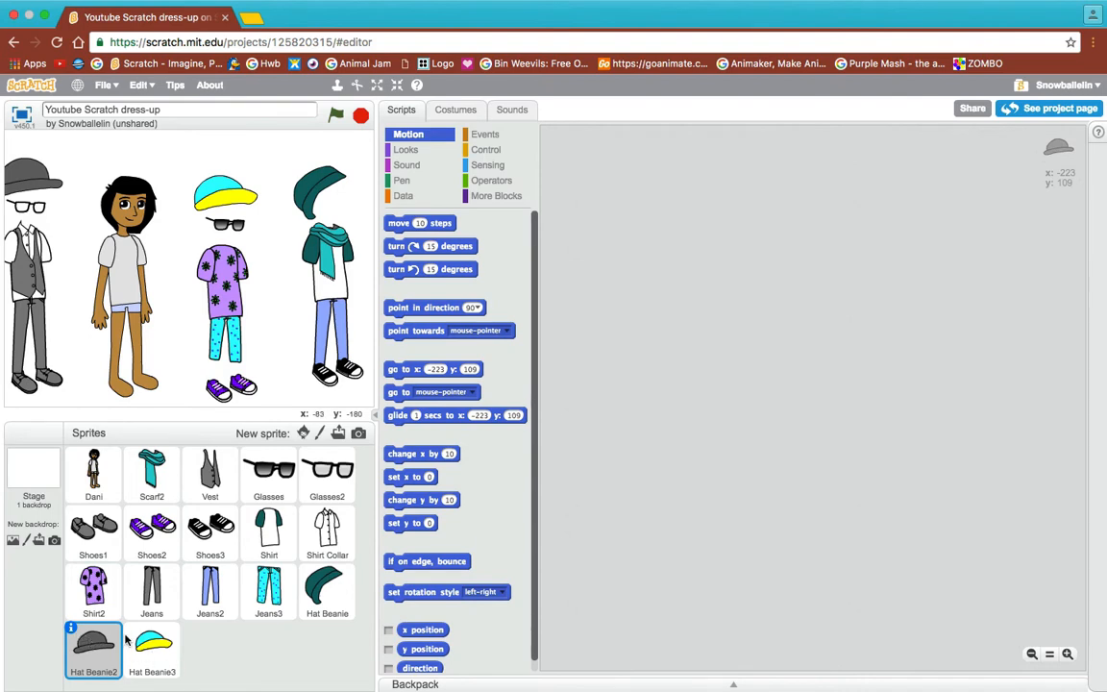
{"action": "mouse_move", "coordinate": [327, 591]}
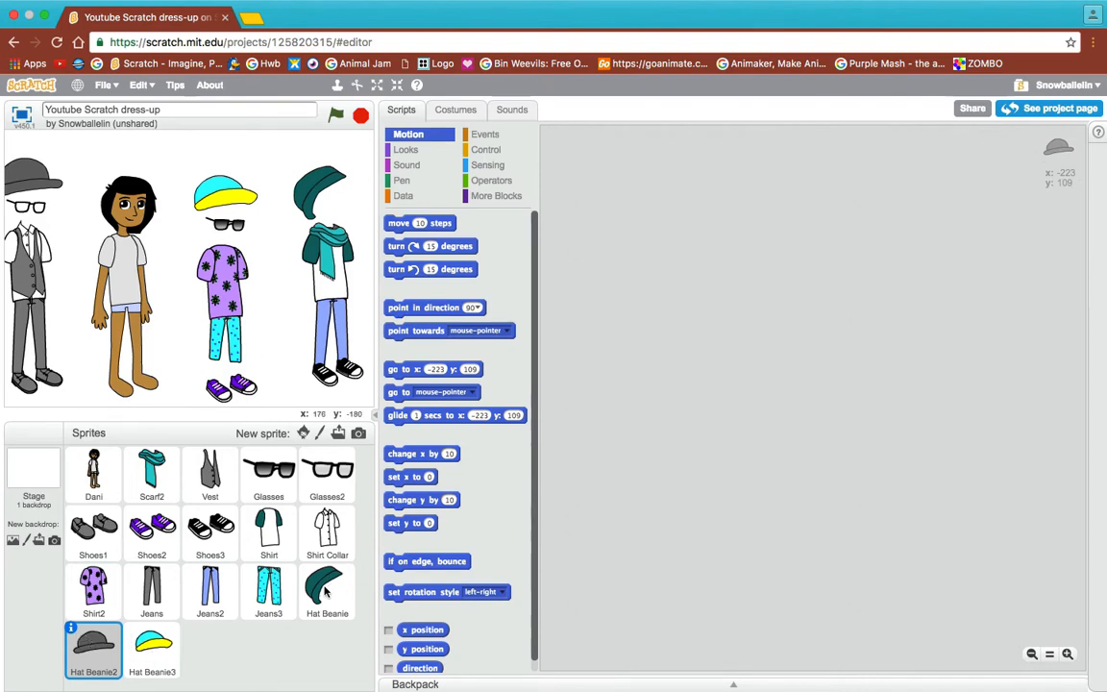
{"action": "left_click", "coordinate": [326, 591]}
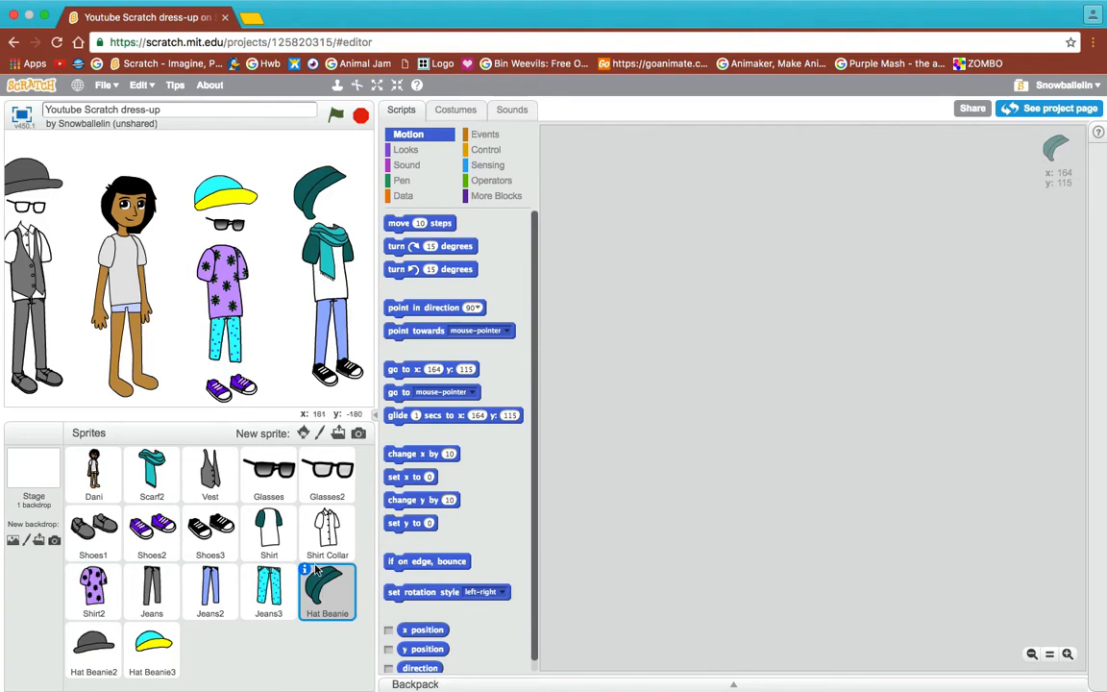
{"action": "left_click", "coordinate": [456, 109]}
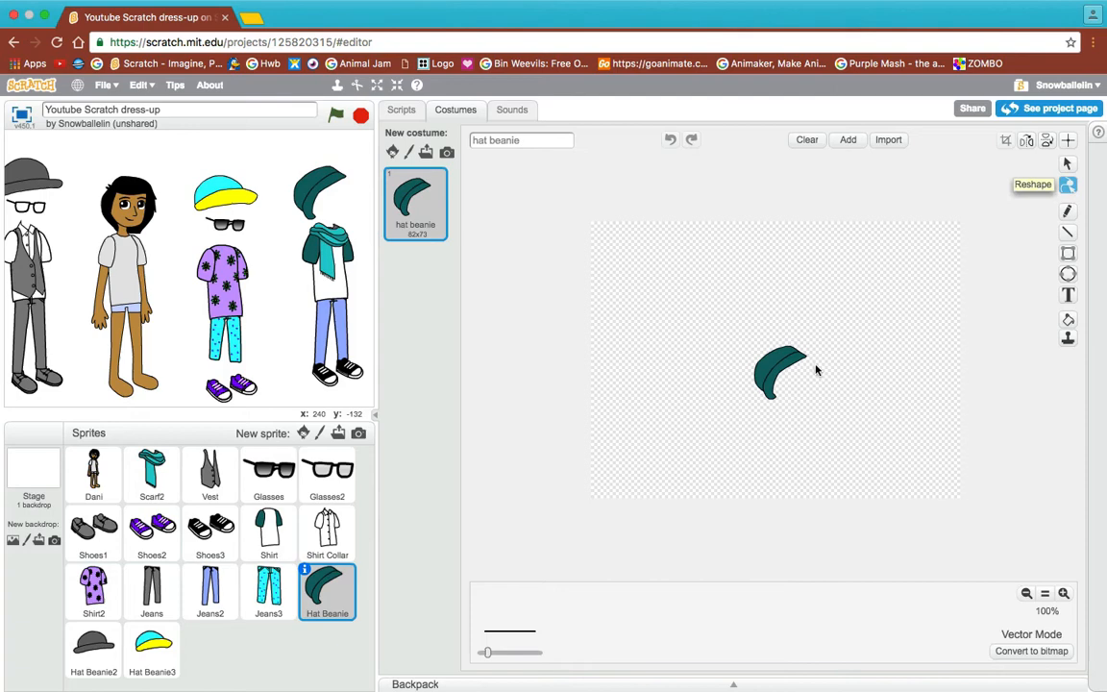
{"action": "mouse_move", "coordinate": [341, 333]}
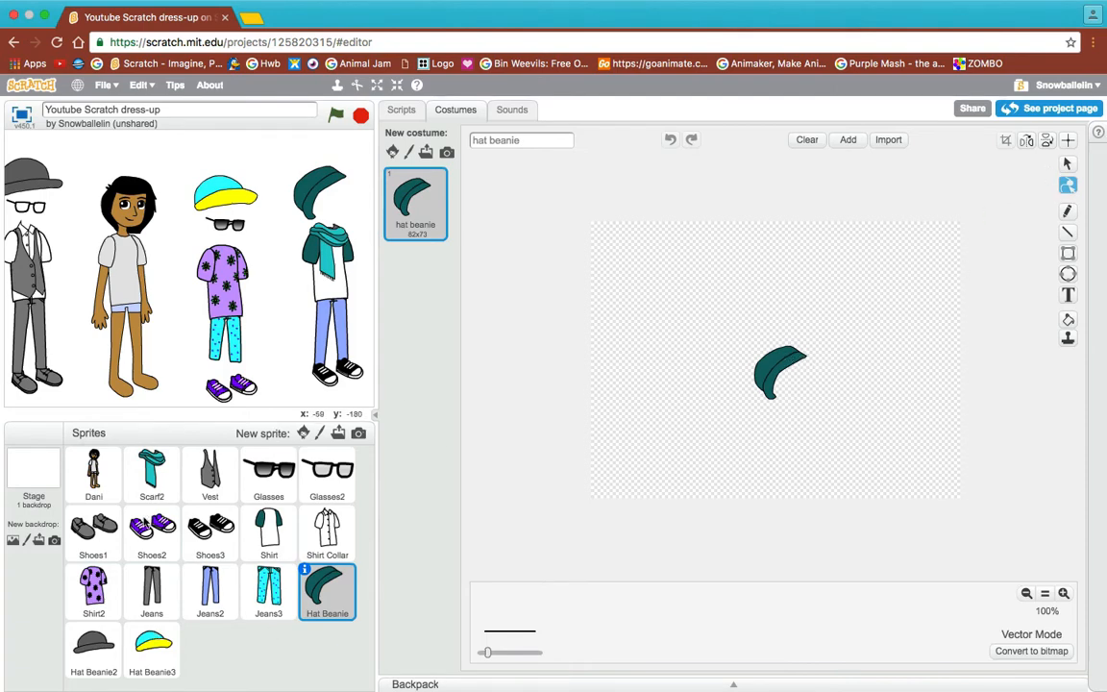
{"action": "mouse_move", "coordinate": [273, 253]}
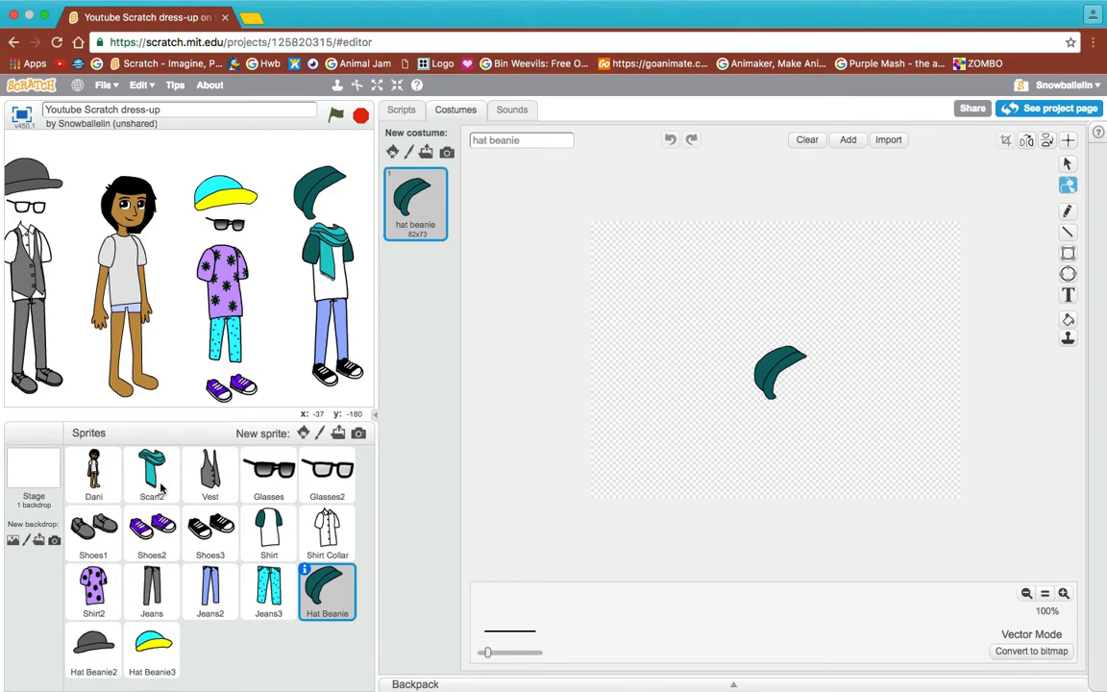
Step: Check Scarf2's two costumes and details, then return to the sprite list
{"action": "left_click", "coordinate": [151, 475]}
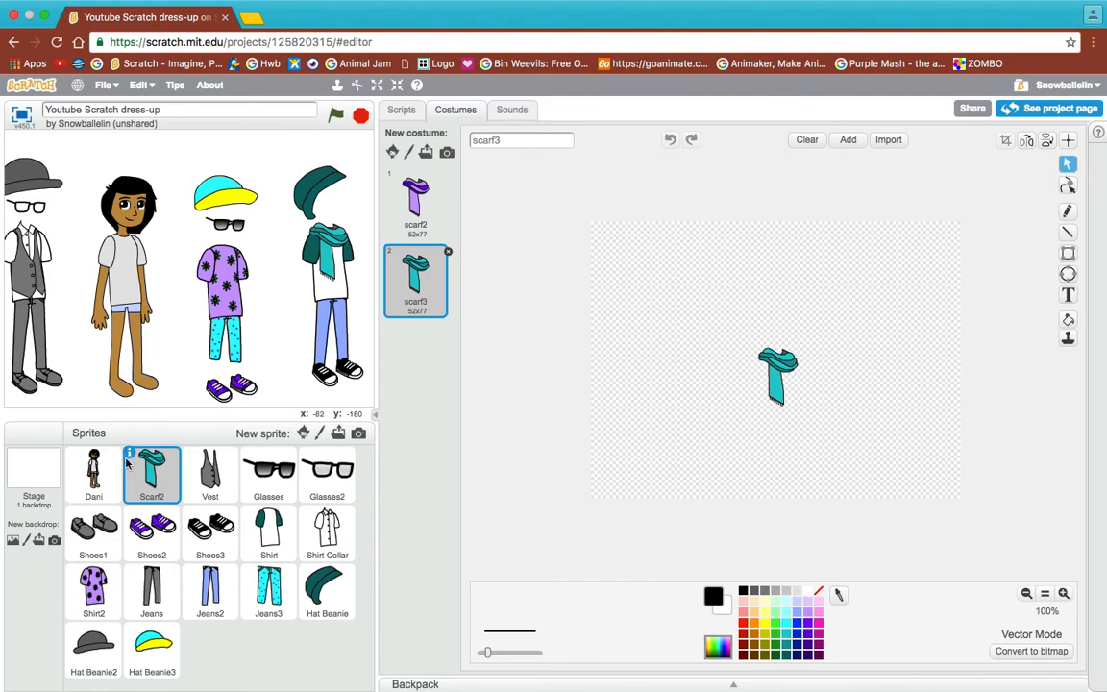
{"action": "left_click", "coordinate": [130, 452]}
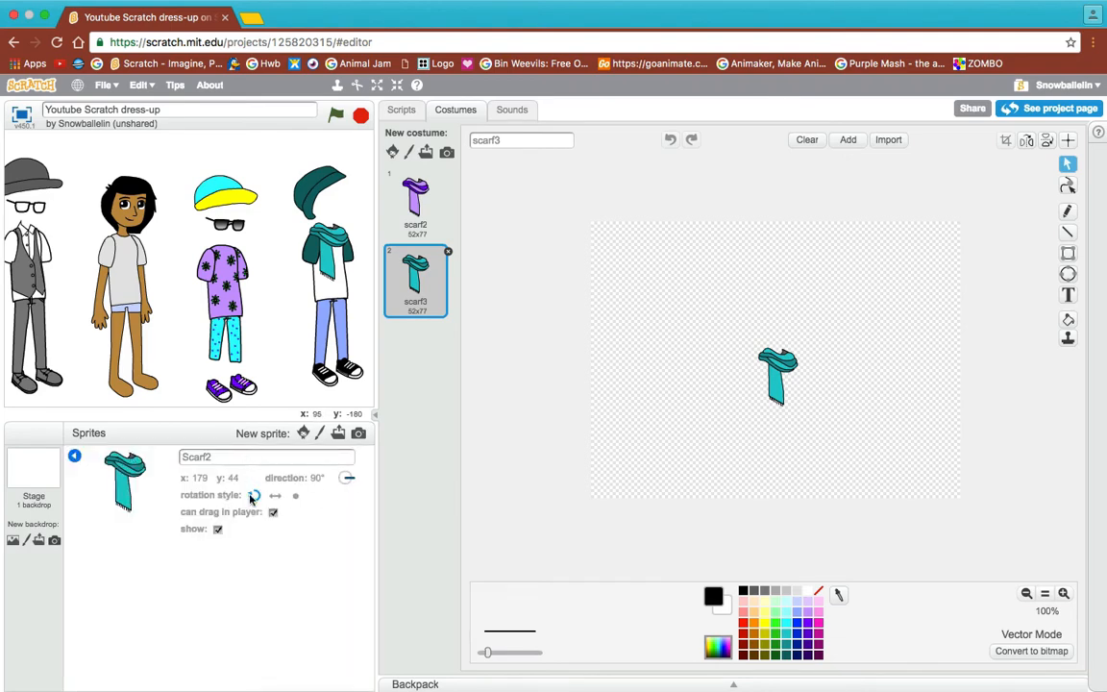
{"action": "mouse_move", "coordinate": [246, 522]}
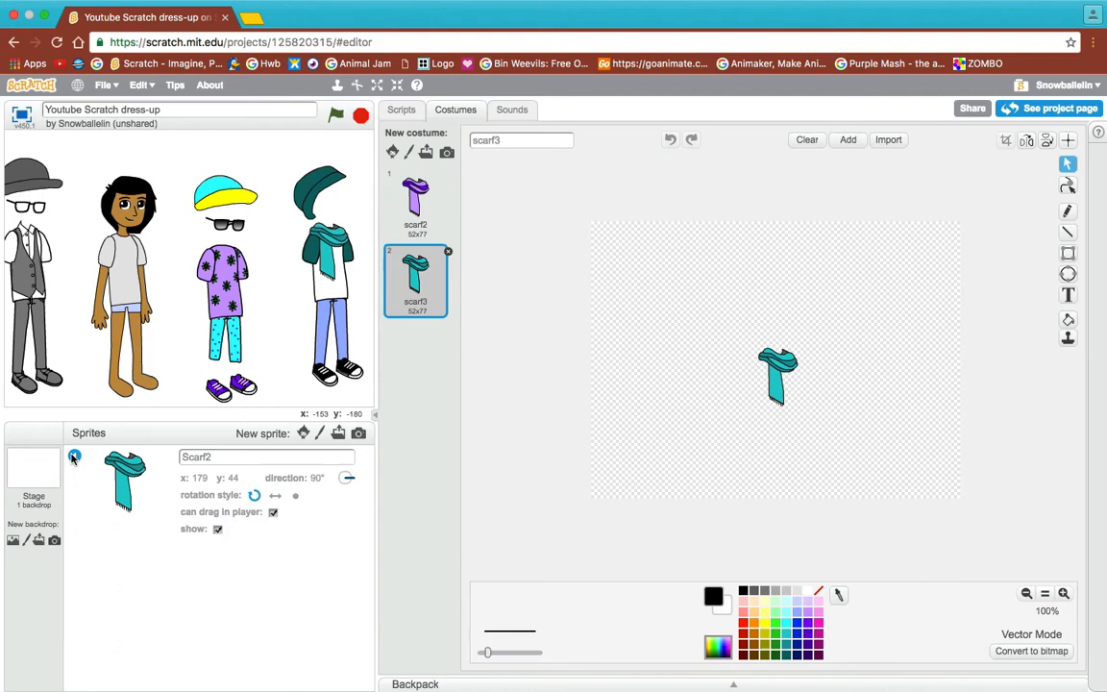
{"action": "left_click", "coordinate": [151, 649]}
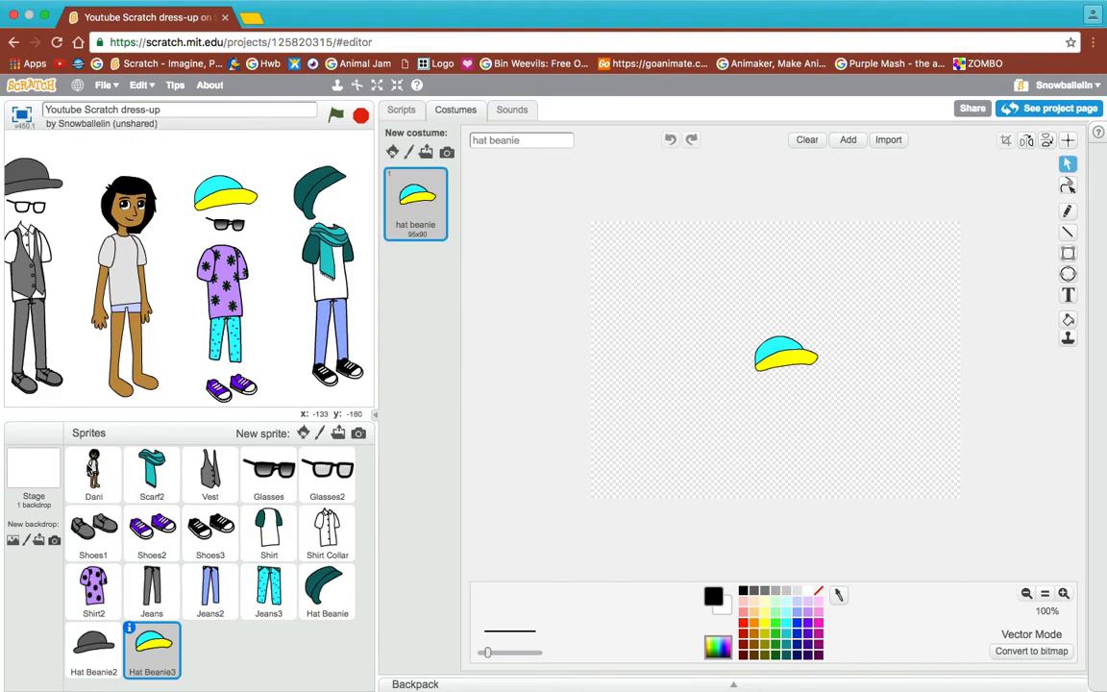
Step: Try Dani's costumes dani-c and dani-a4, settling on long-hair dani-b5
{"action": "left_click", "coordinate": [93, 474]}
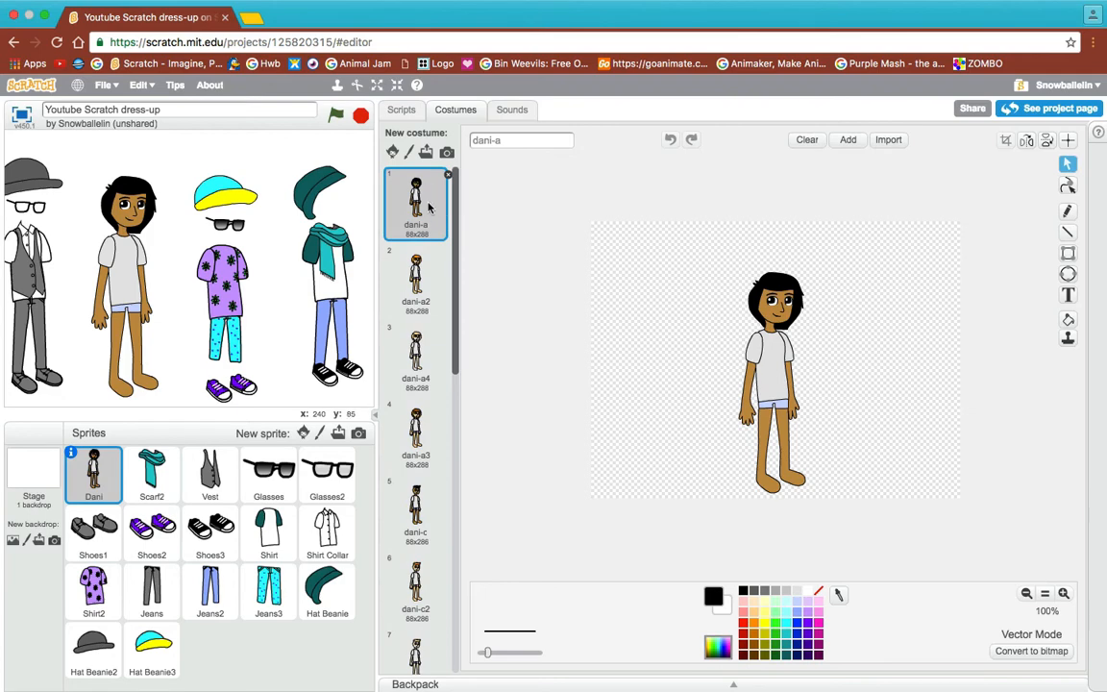
{"action": "mouse_move", "coordinate": [454, 238]}
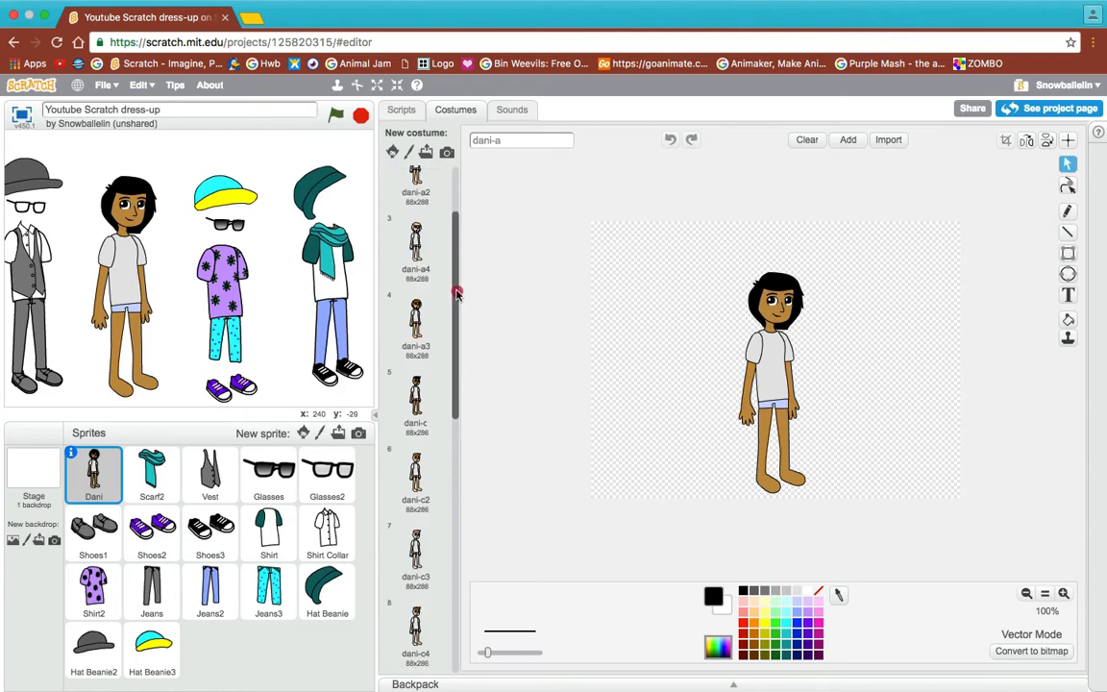
{"action": "left_click", "coordinate": [415, 404]}
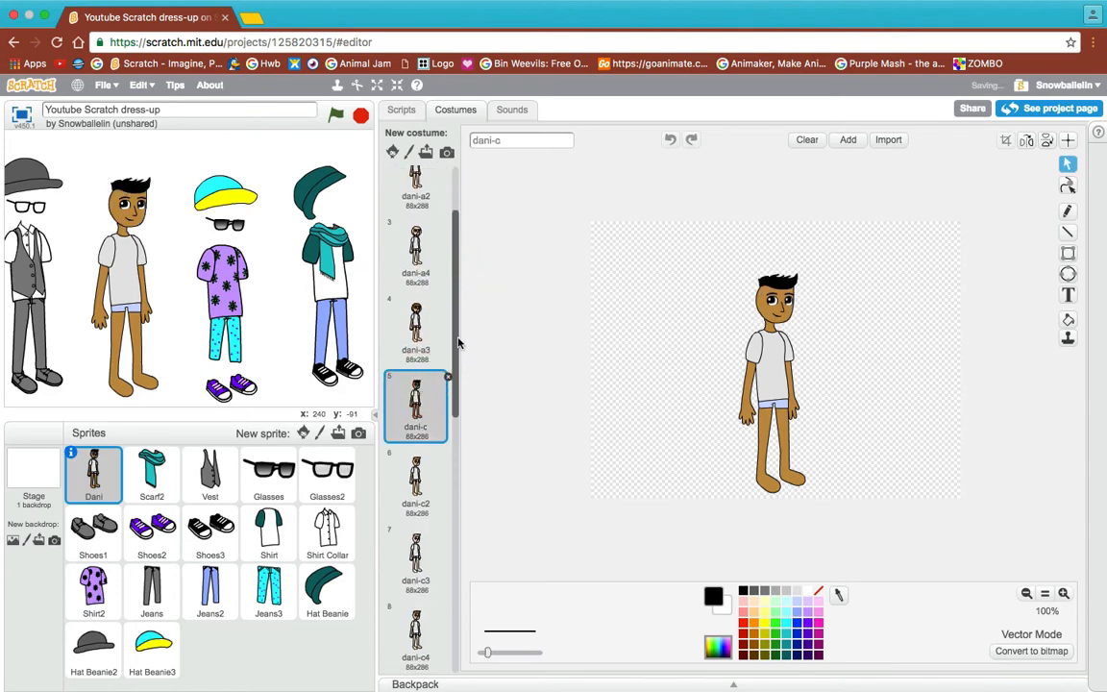
{"action": "scroll", "scroll_direction": "down", "scroll_amount": 3}
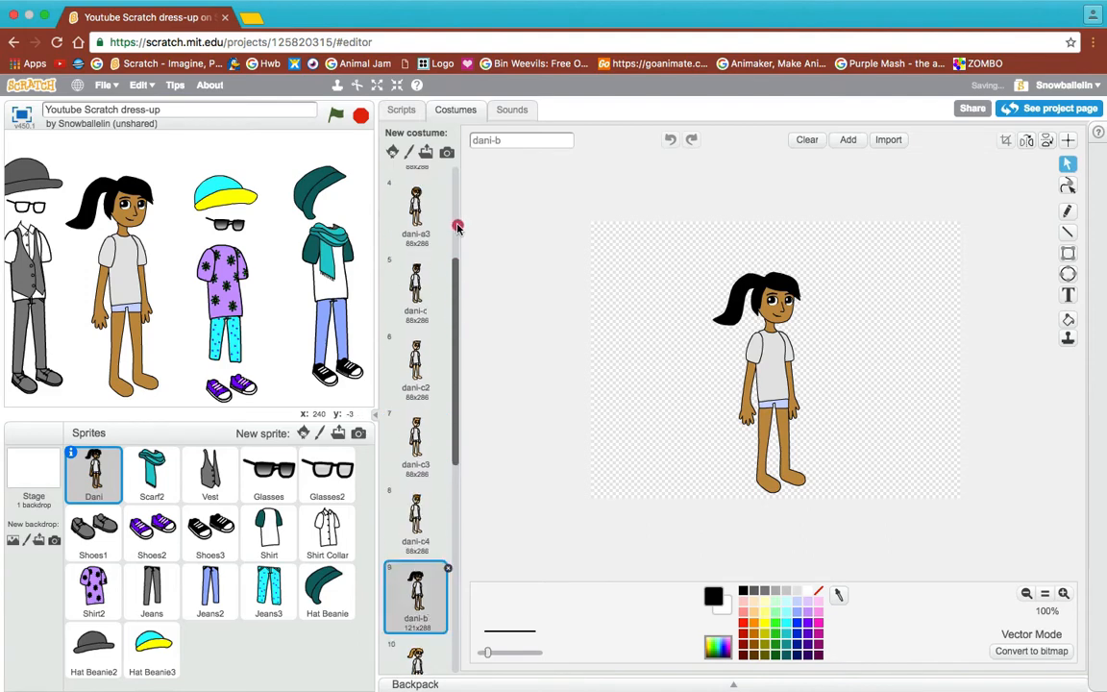
{"action": "scroll", "scroll_direction": "up", "scroll_amount": 3}
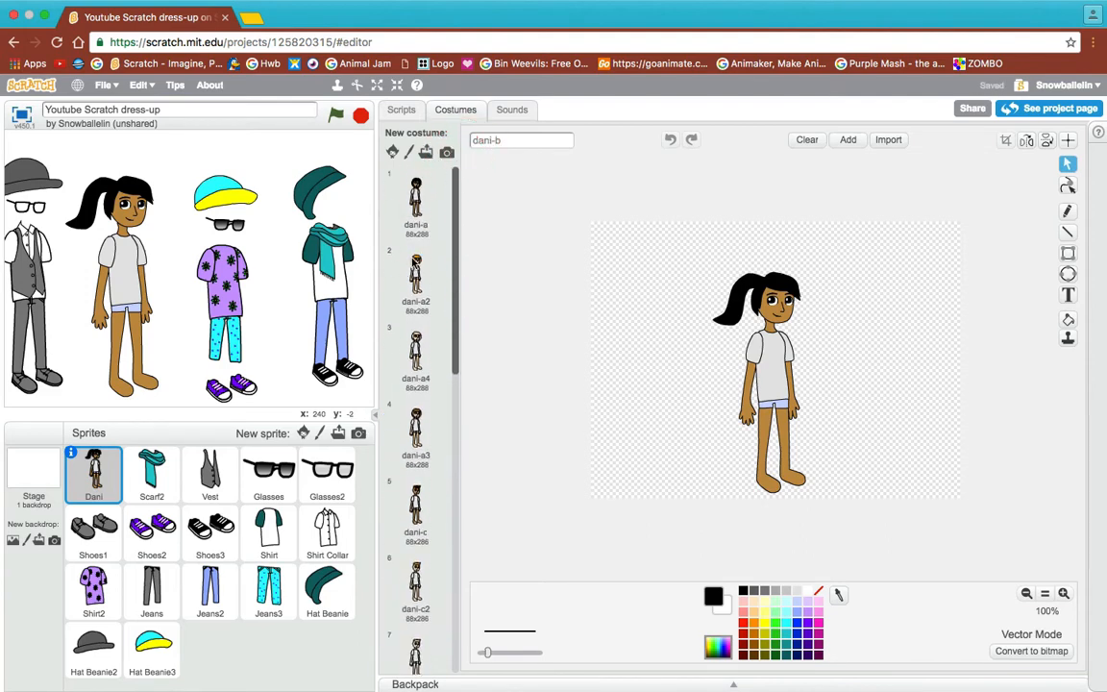
{"action": "left_click", "coordinate": [415, 356]}
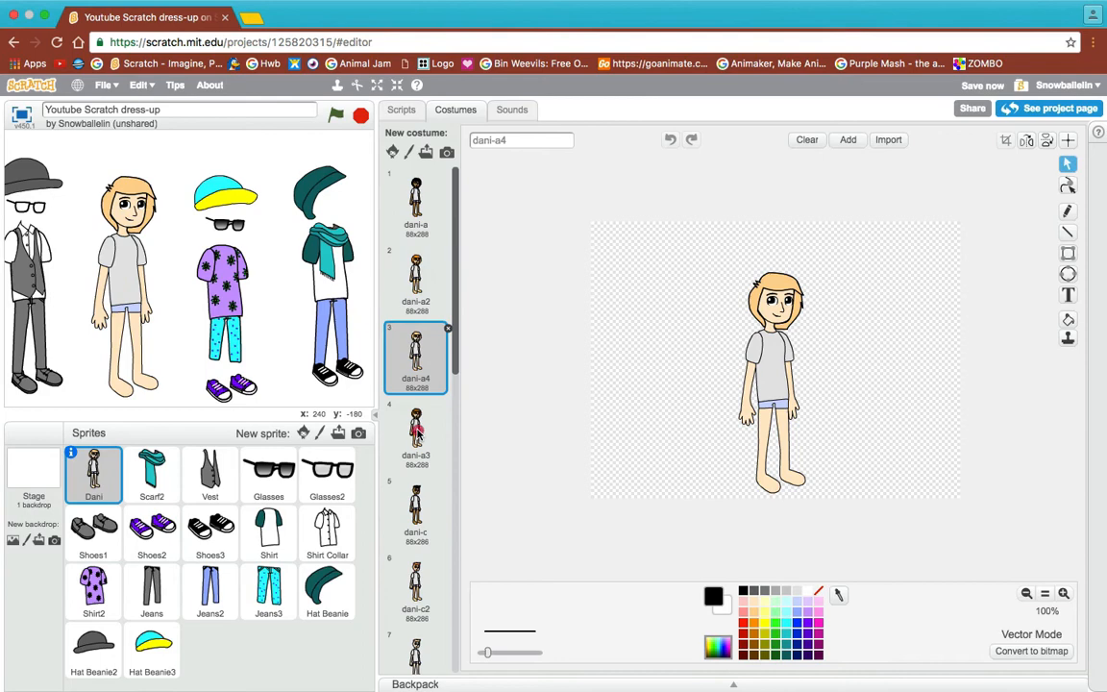
{"action": "left_click", "coordinate": [415, 512]}
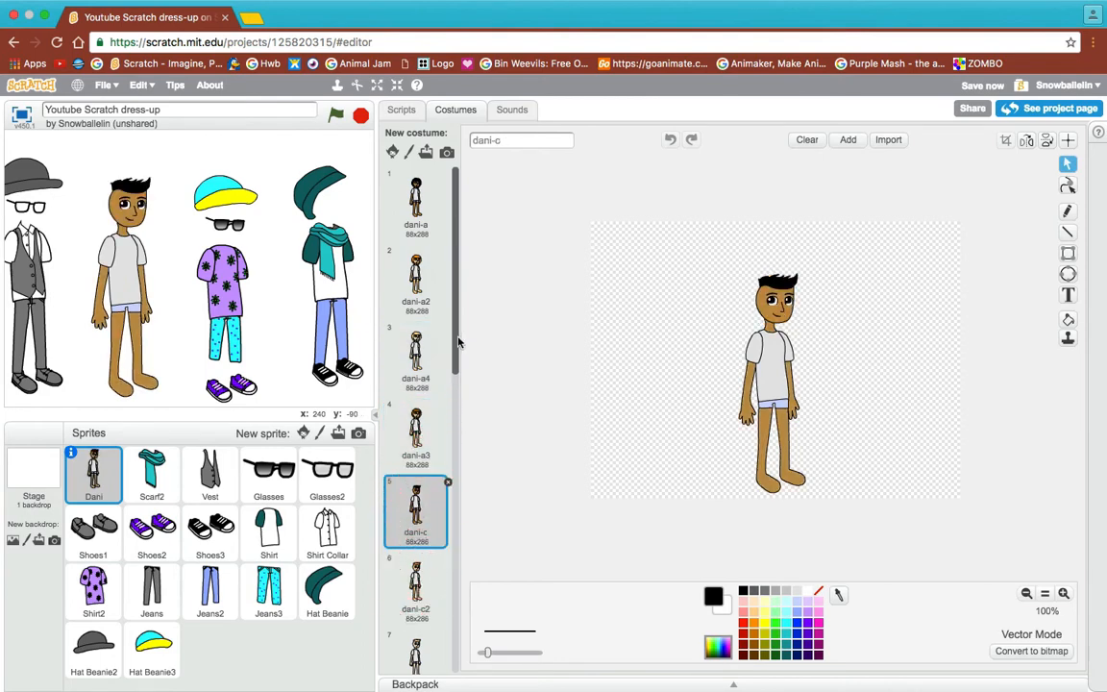
{"action": "scroll", "scroll_direction": "down", "scroll_amount": 3}
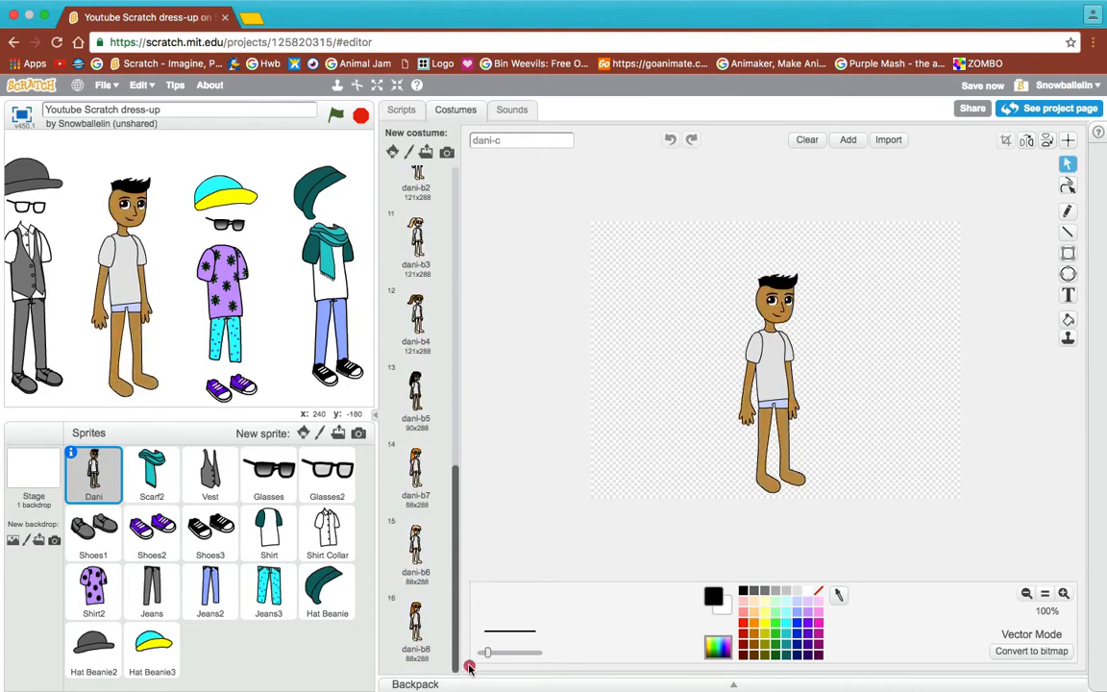
{"action": "left_click", "coordinate": [416, 471]}
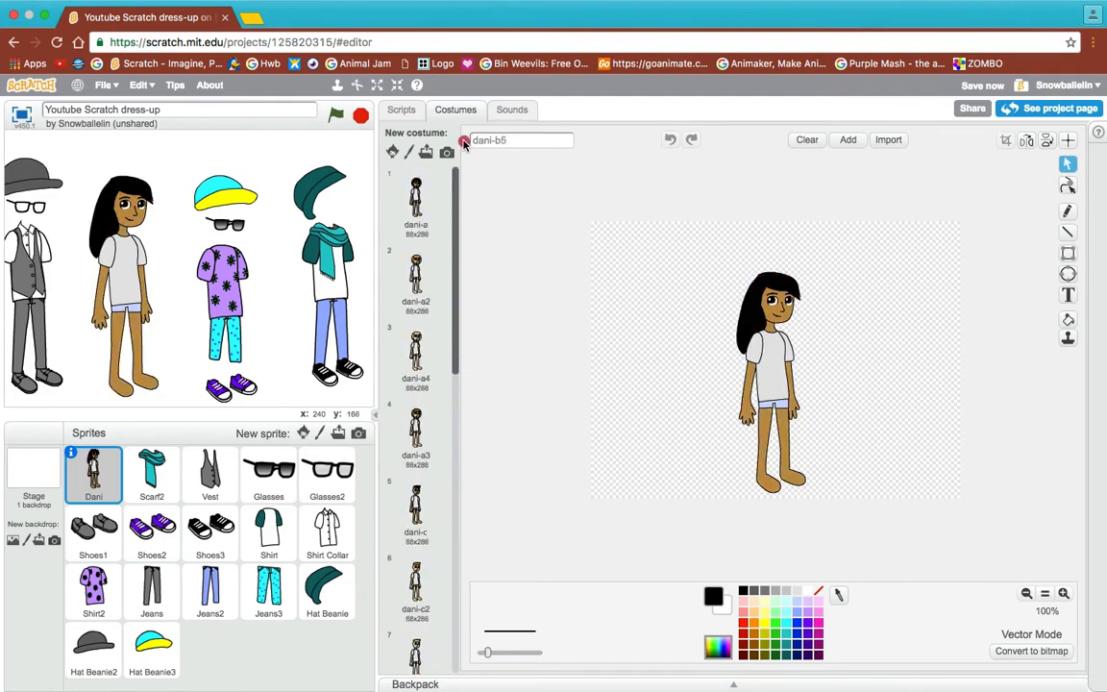
{"action": "left_click", "coordinate": [401, 108]}
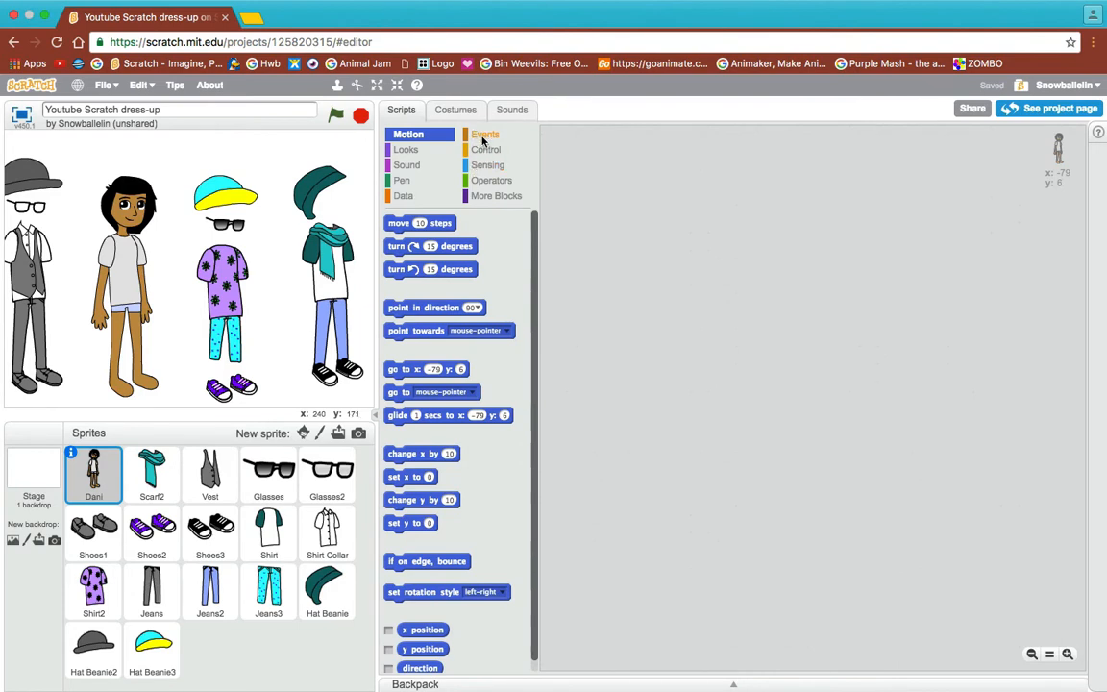
Step: Attach a 'next costume' block beneath a 'when this sprite clicked' trigger on Dani
{"action": "left_click", "coordinate": [485, 134]}
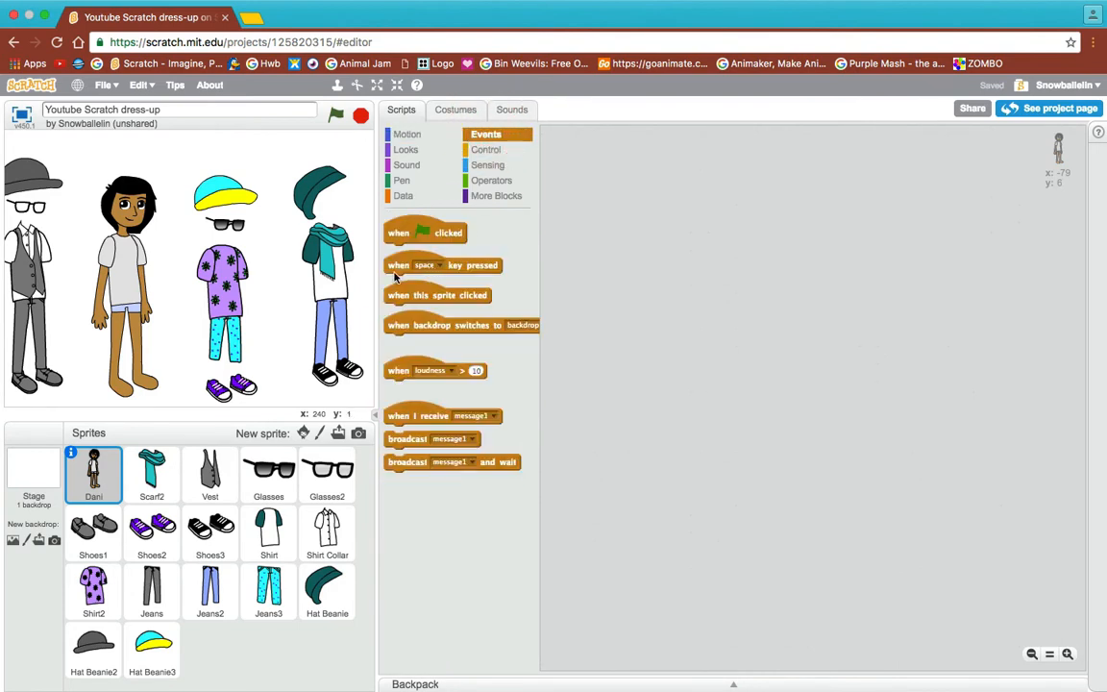
{"action": "left_click_drag", "start_coordinate": [438, 296], "coordinate": [610, 190]}
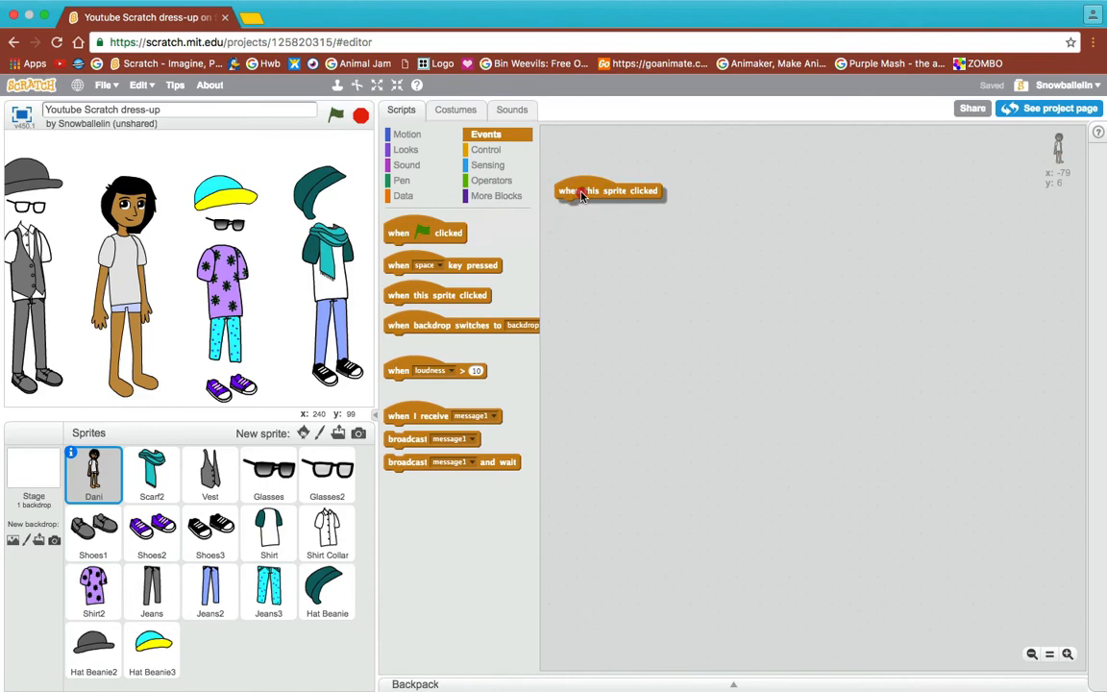
{"action": "left_click", "coordinate": [406, 149]}
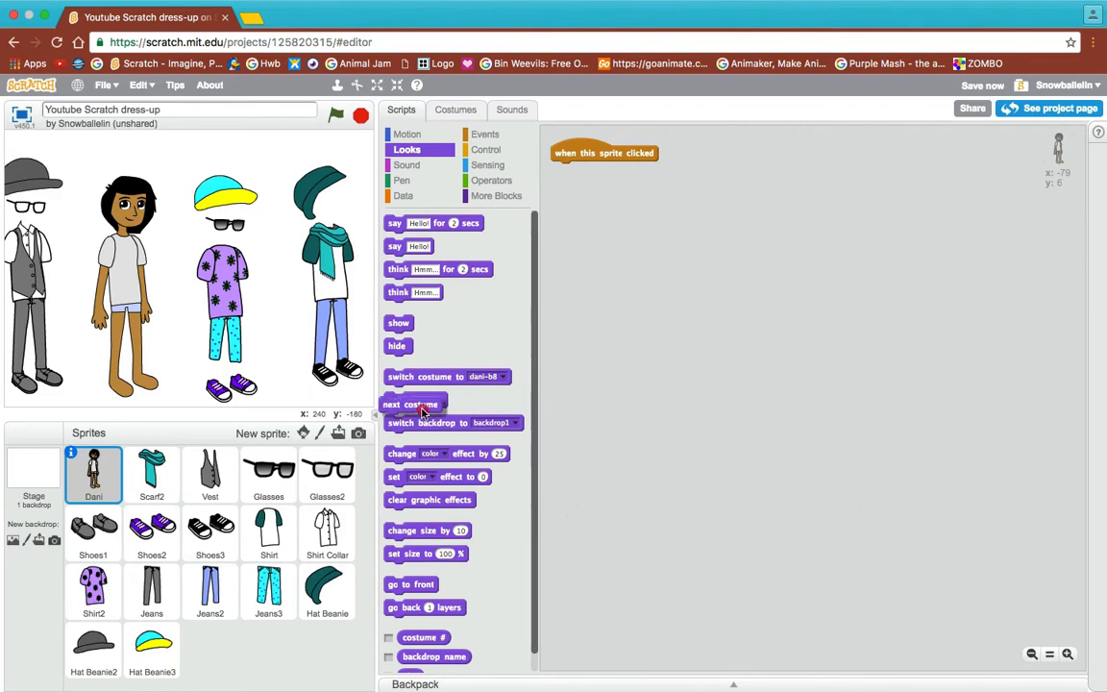
{"action": "left_click_drag", "start_coordinate": [412, 404], "coordinate": [591, 170]}
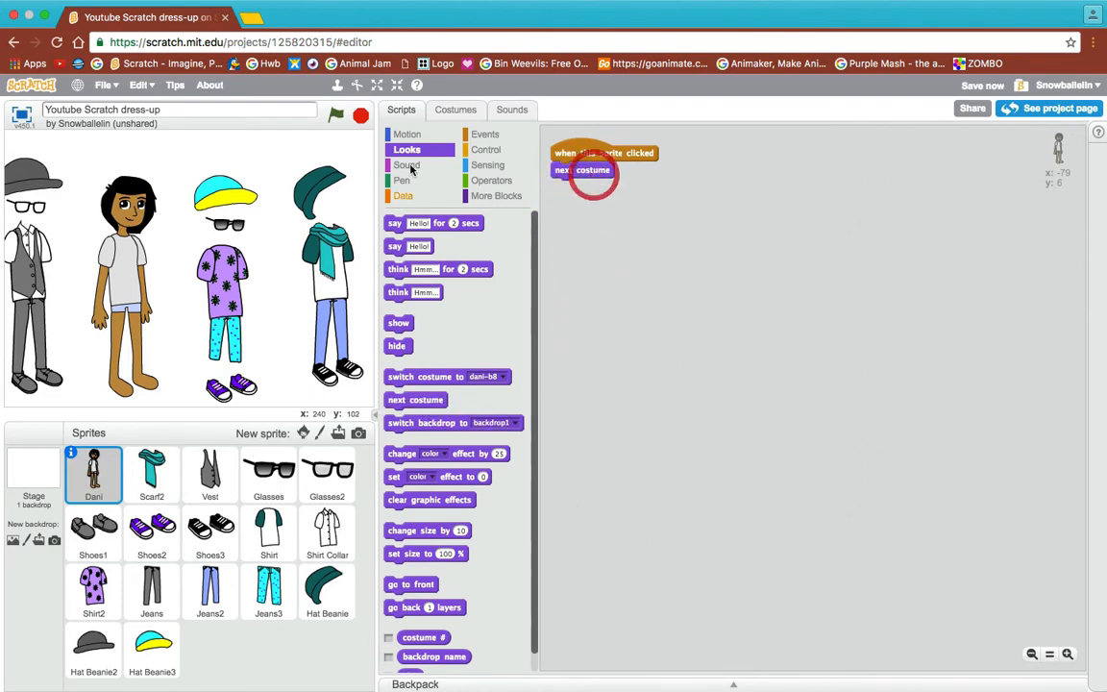
{"action": "mouse_move", "coordinate": [253, 567]}
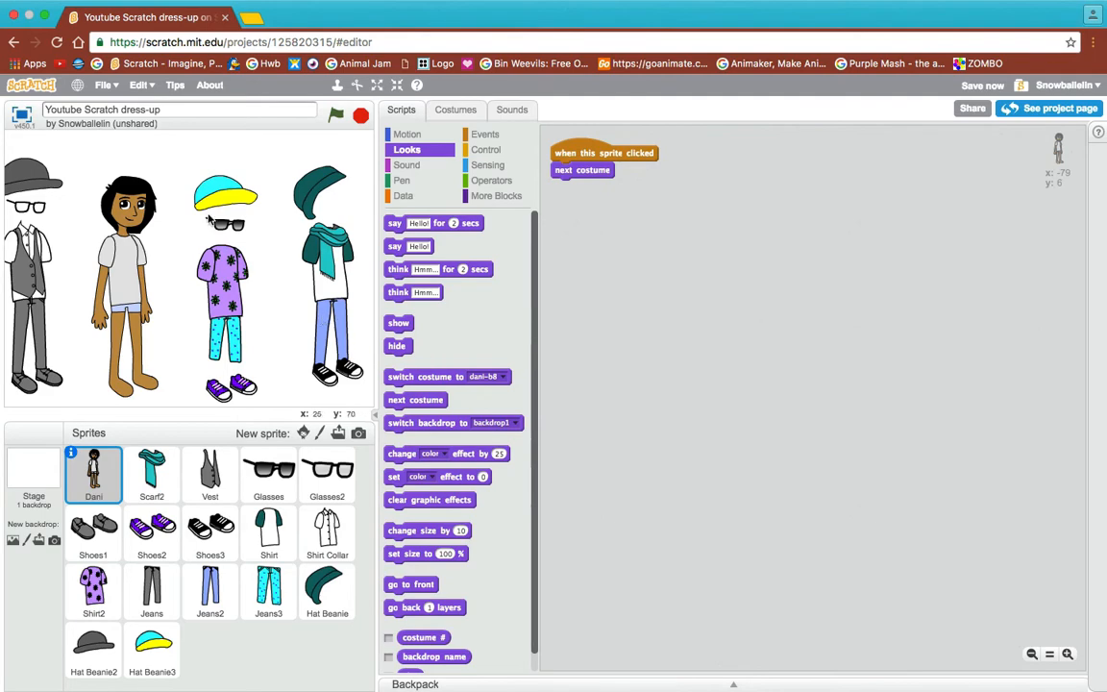
{"action": "mouse_move", "coordinate": [32, 121]}
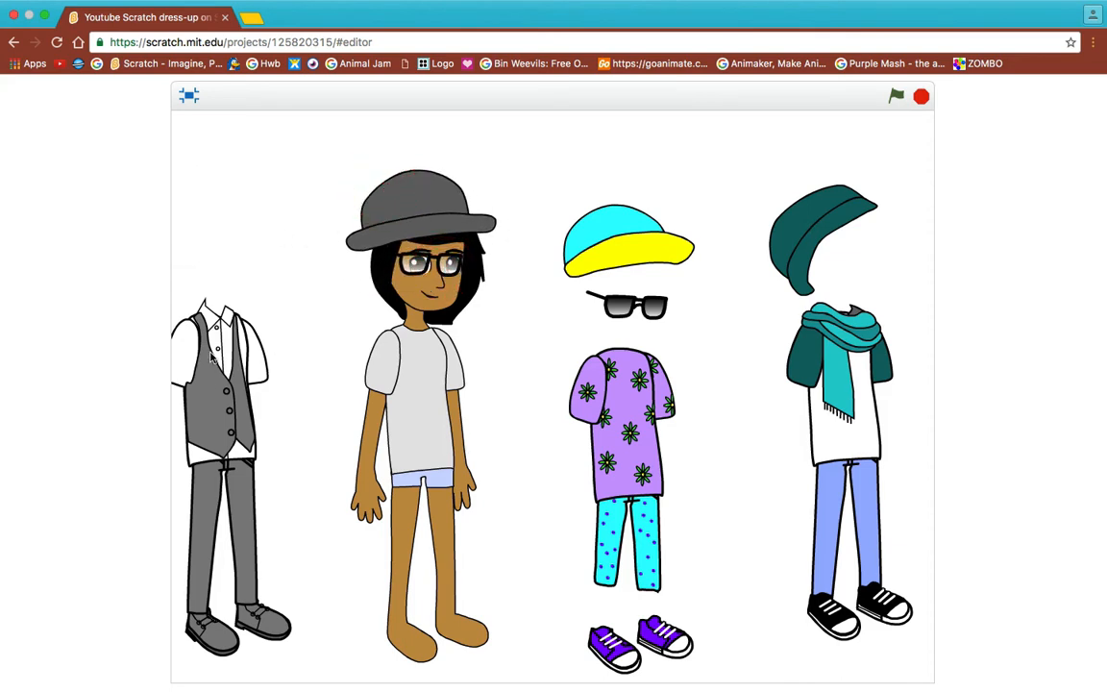
Step: Dress Dani on the full-screen stage in the grey hat, glasses, vest, trousers and shoes
{"action": "left_click", "coordinate": [219, 375]}
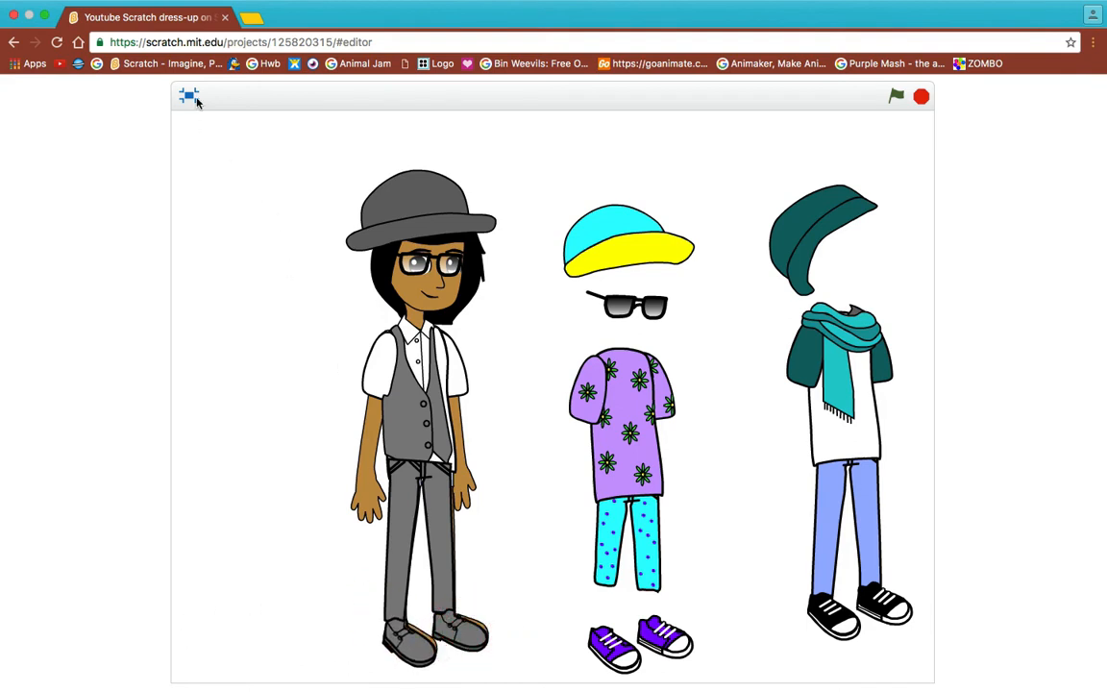
Step: Exit full screen and remove Dani's glasses, shirt, vest, trousers and shoes
{"action": "left_click", "coordinate": [190, 96]}
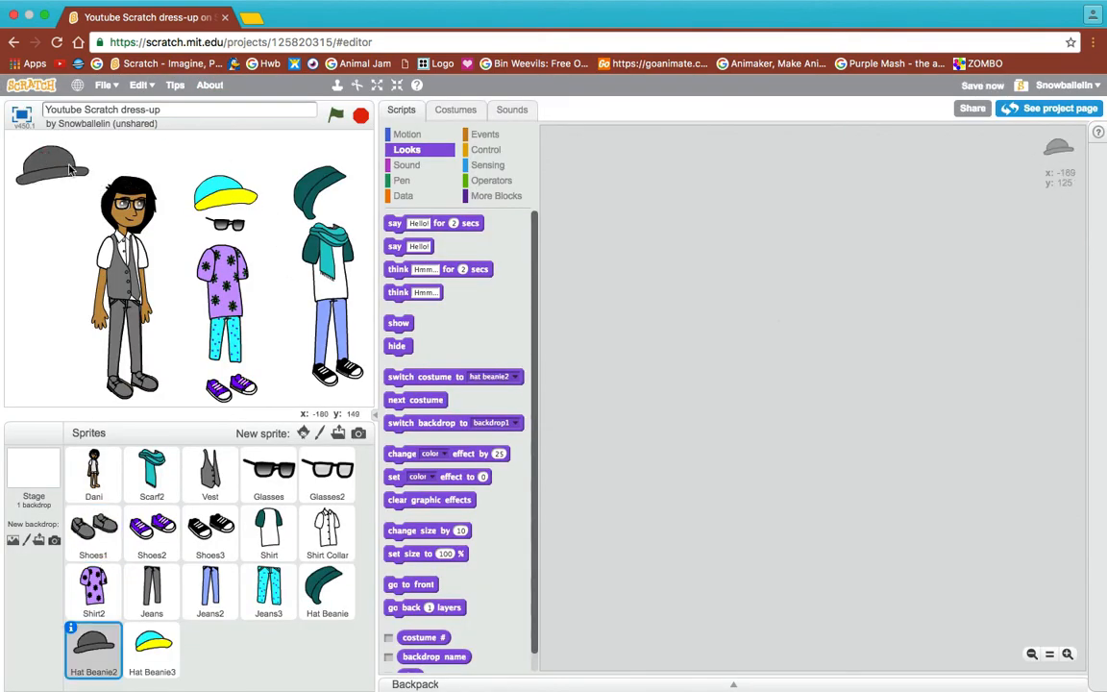
{"action": "left_click", "coordinate": [327, 476]}
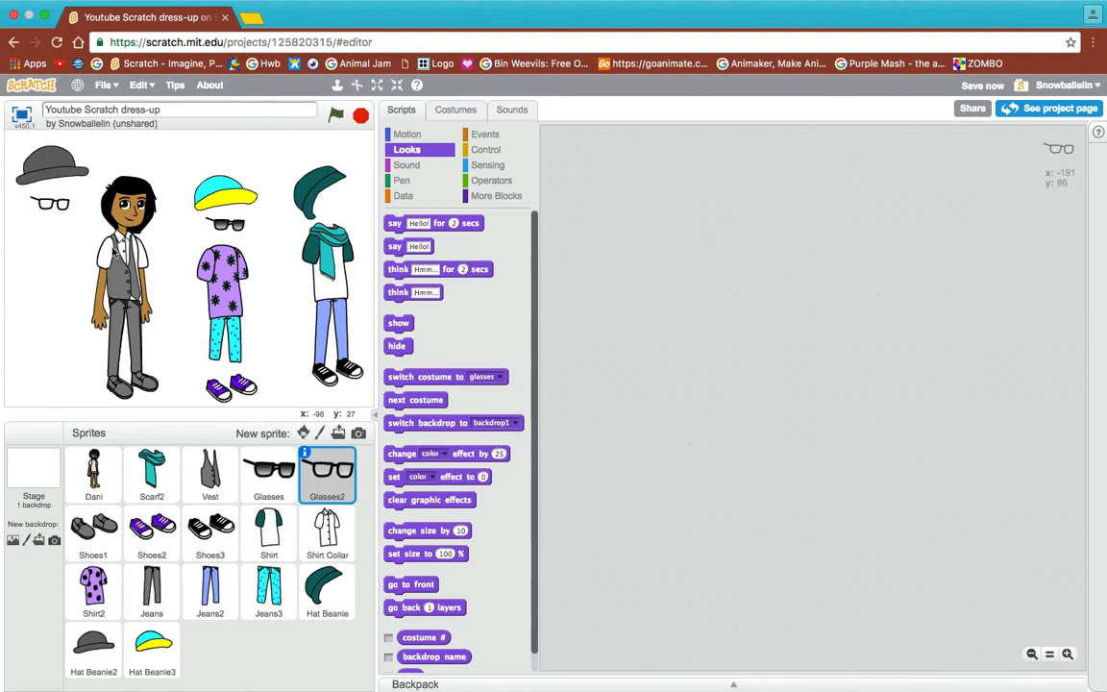
{"action": "left_click", "coordinate": [327, 533]}
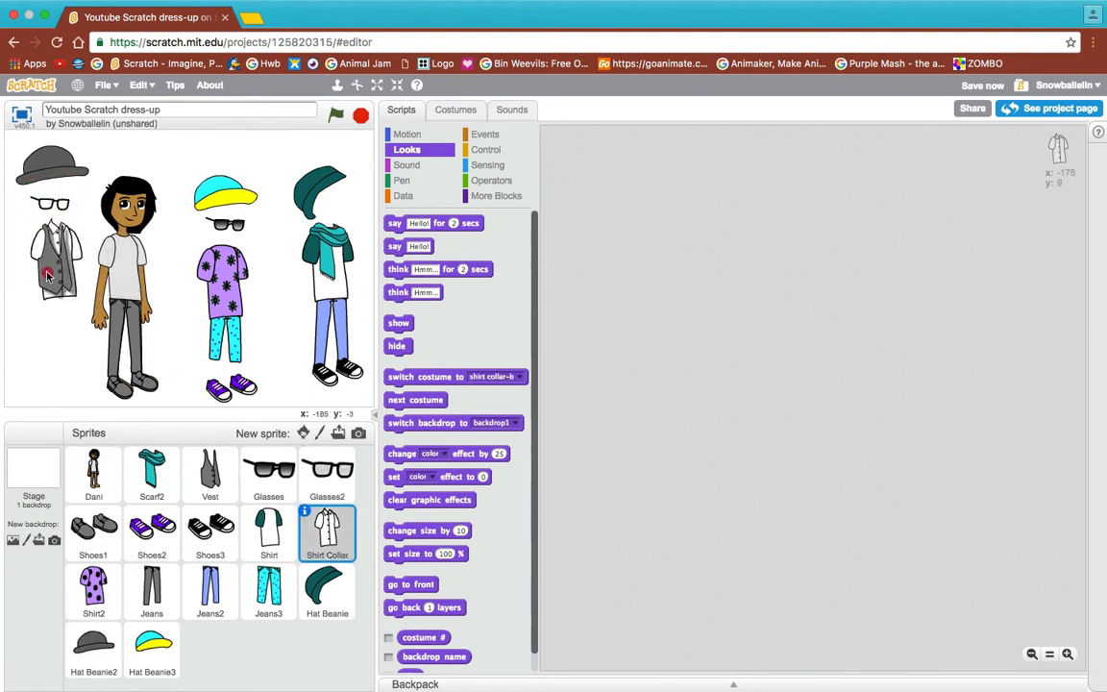
{"action": "left_click", "coordinate": [209, 475]}
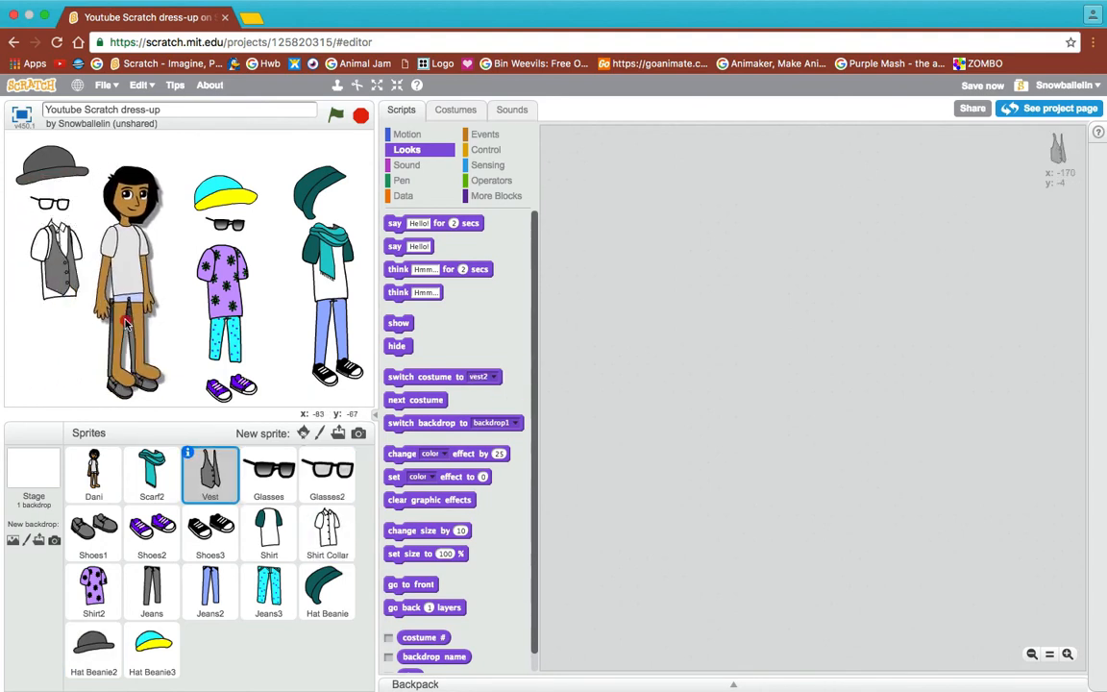
{"action": "left_click", "coordinate": [151, 591]}
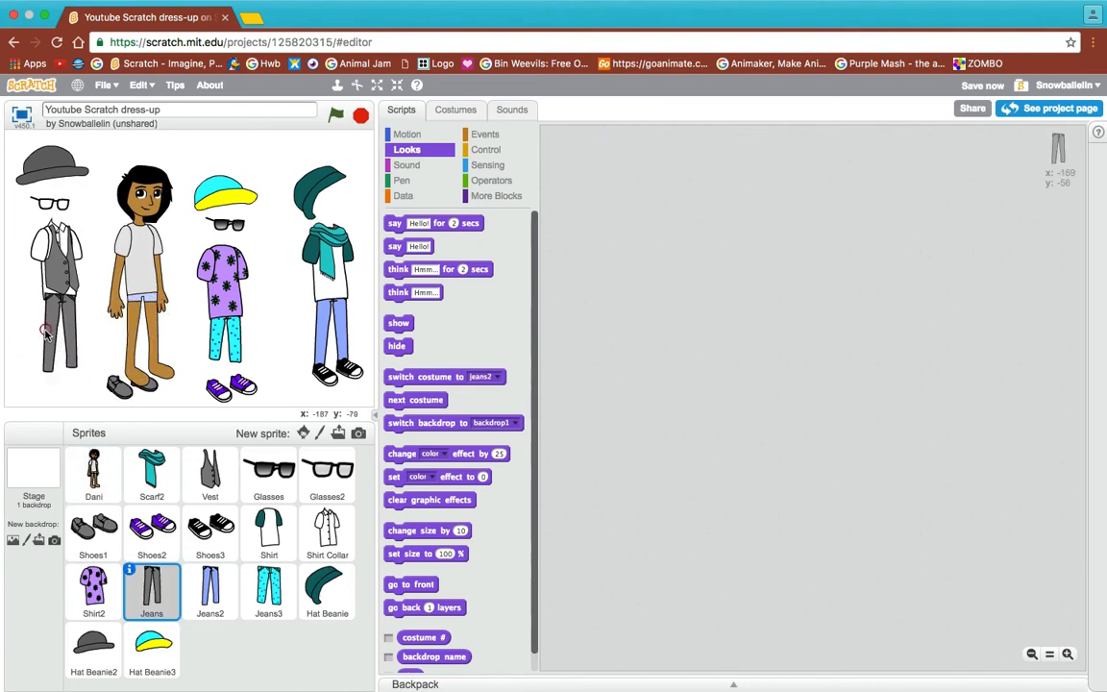
{"action": "left_click", "coordinate": [93, 533]}
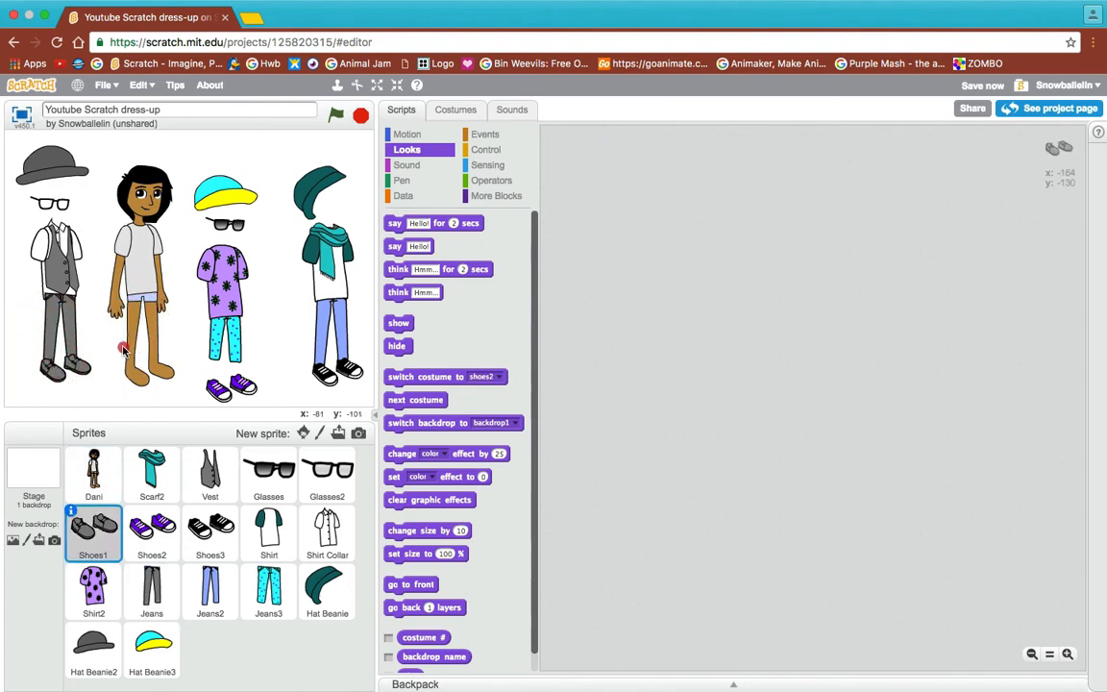
{"action": "left_click", "coordinate": [93, 476]}
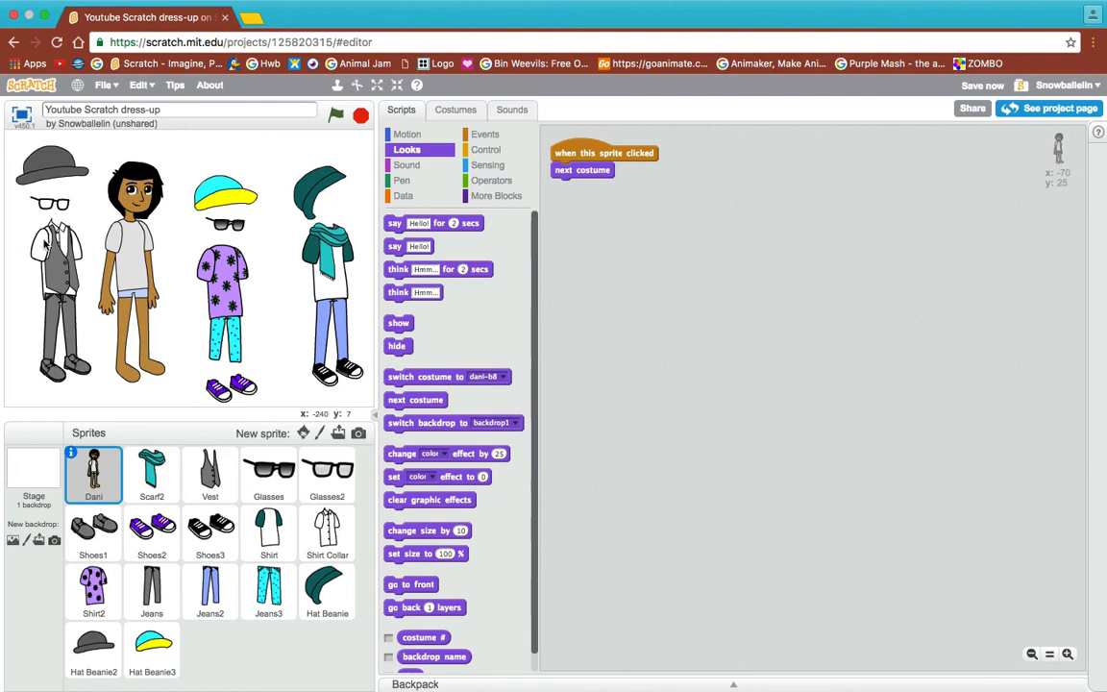
{"action": "mouse_move", "coordinate": [183, 533]}
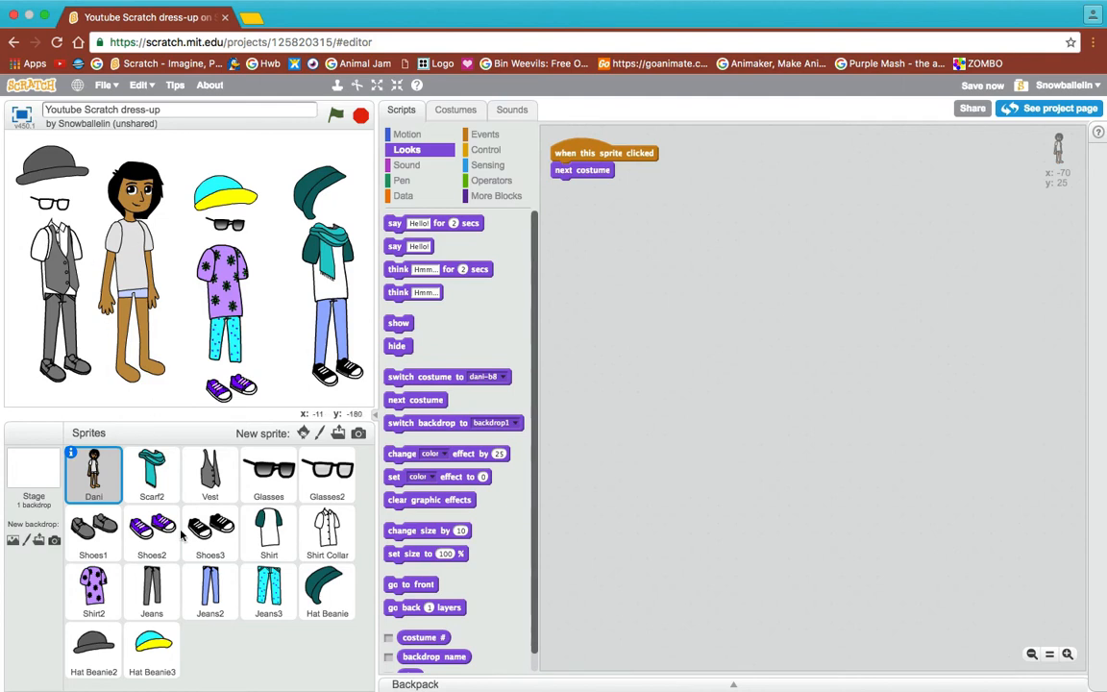
{"action": "mouse_move", "coordinate": [178, 524]}
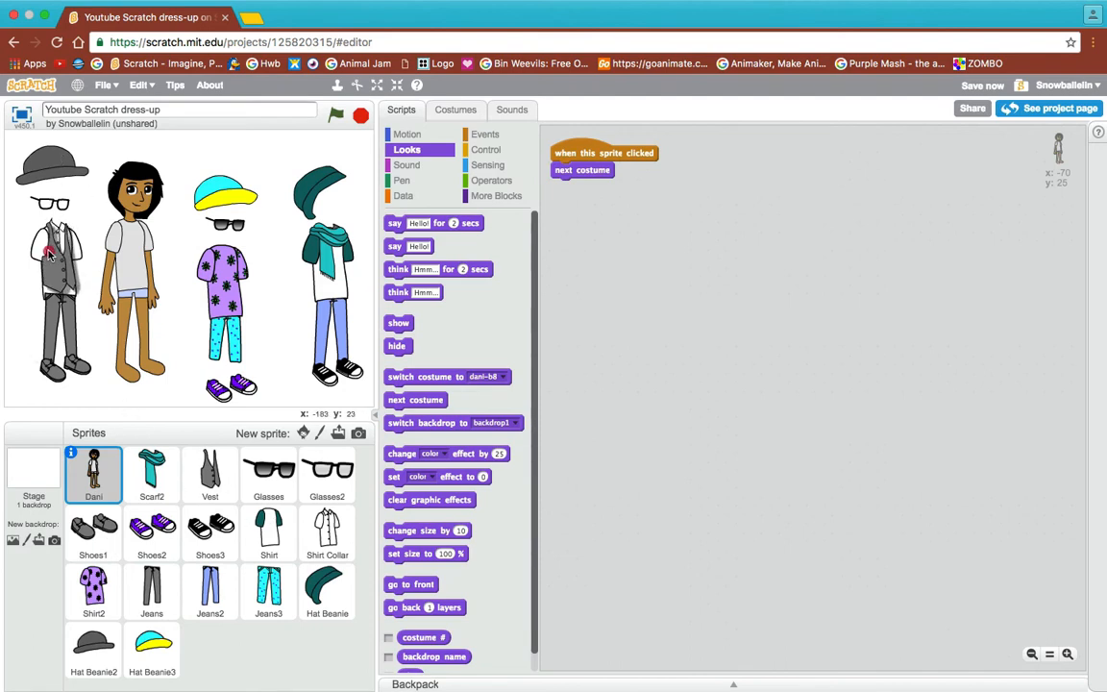
Step: Confirm the vest has no scripts, then copy Dani's script onto the scarf
{"action": "left_click", "coordinate": [210, 474]}
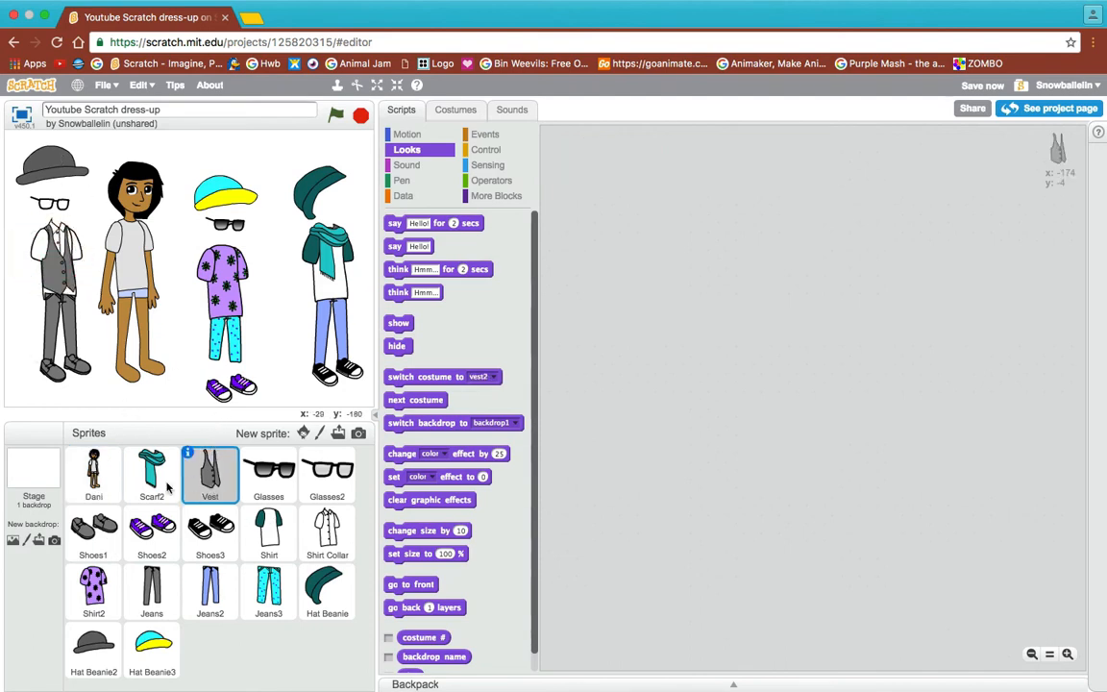
{"action": "left_click", "coordinate": [93, 476]}
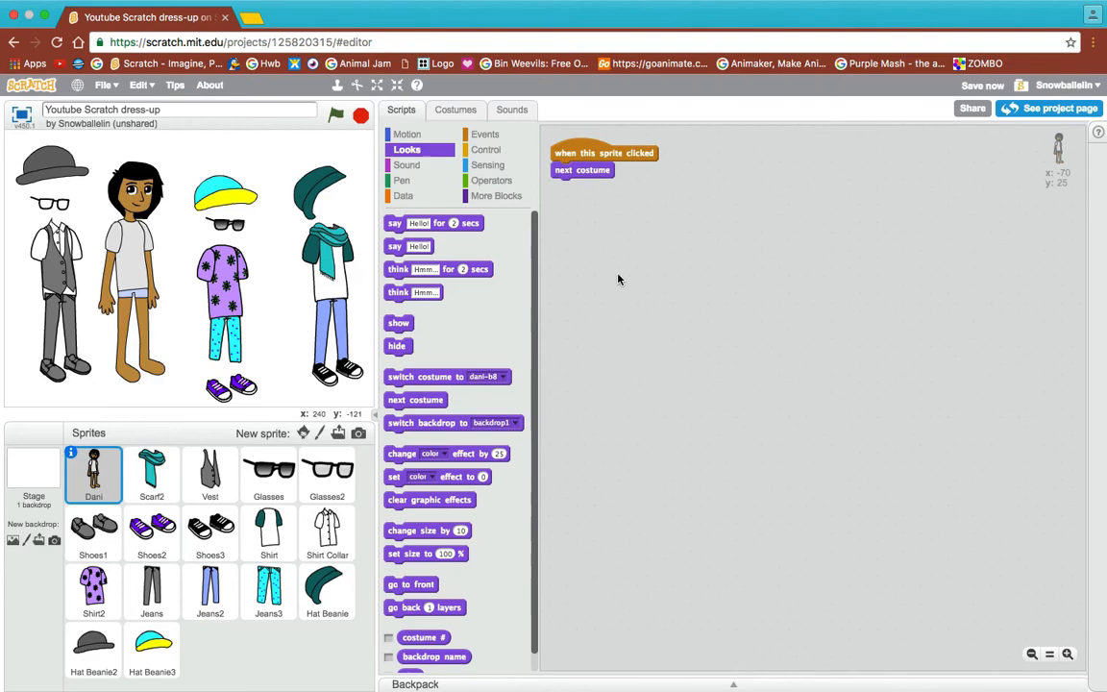
{"action": "mouse_move", "coordinate": [589, 159]}
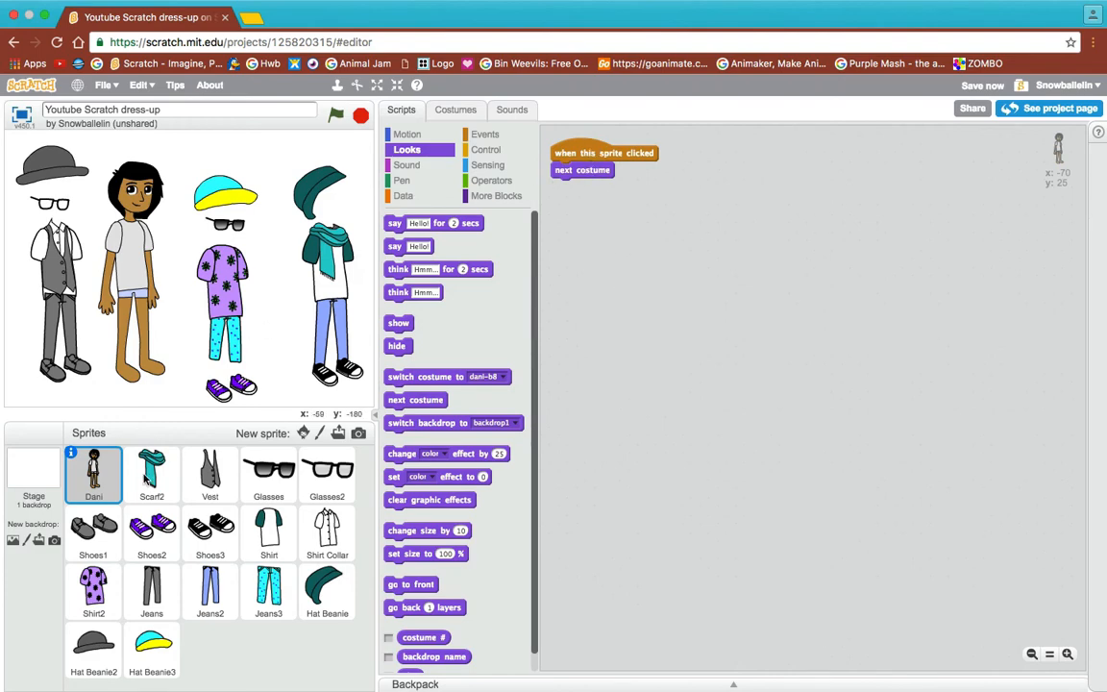
{"action": "mouse_move", "coordinate": [708, 182]}
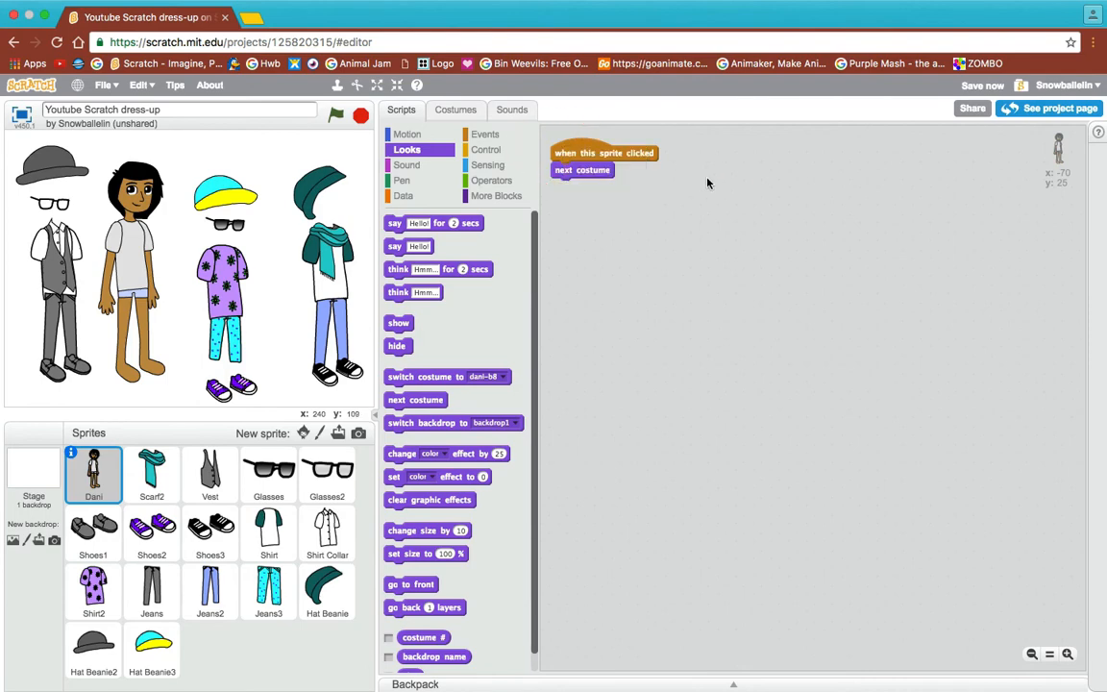
{"action": "right_click", "coordinate": [603, 153]}
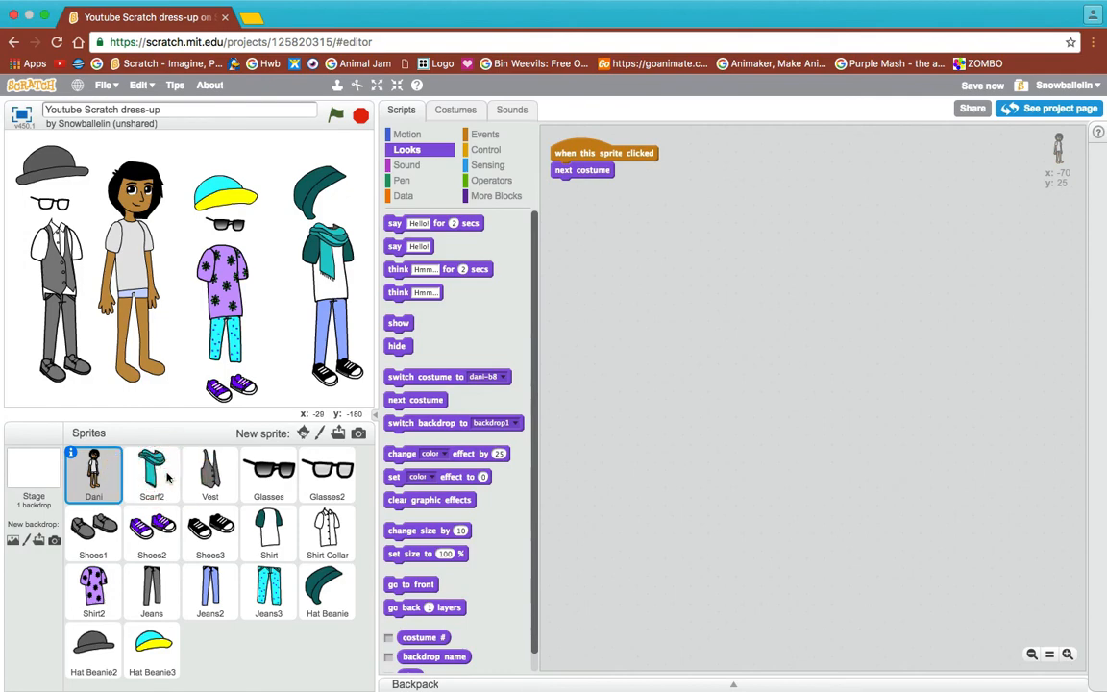
{"action": "left_click", "coordinate": [151, 474]}
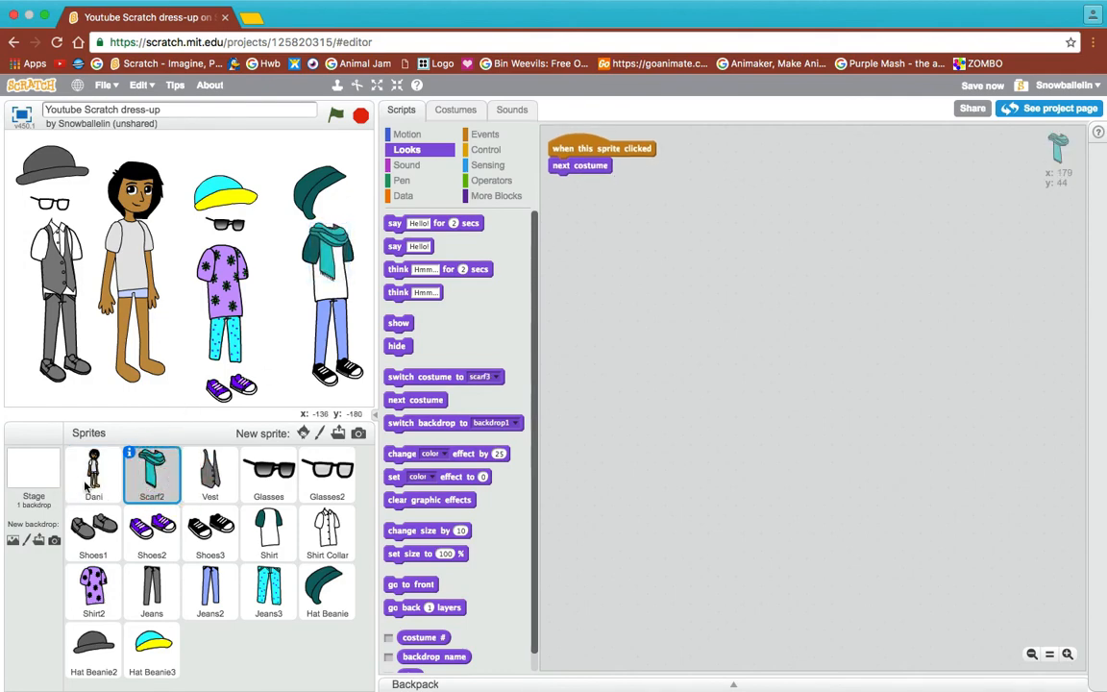
Step: Copy Dani's click-for-next-costume script onto the remaining clothing sprites
{"action": "right_click", "coordinate": [151, 471]}
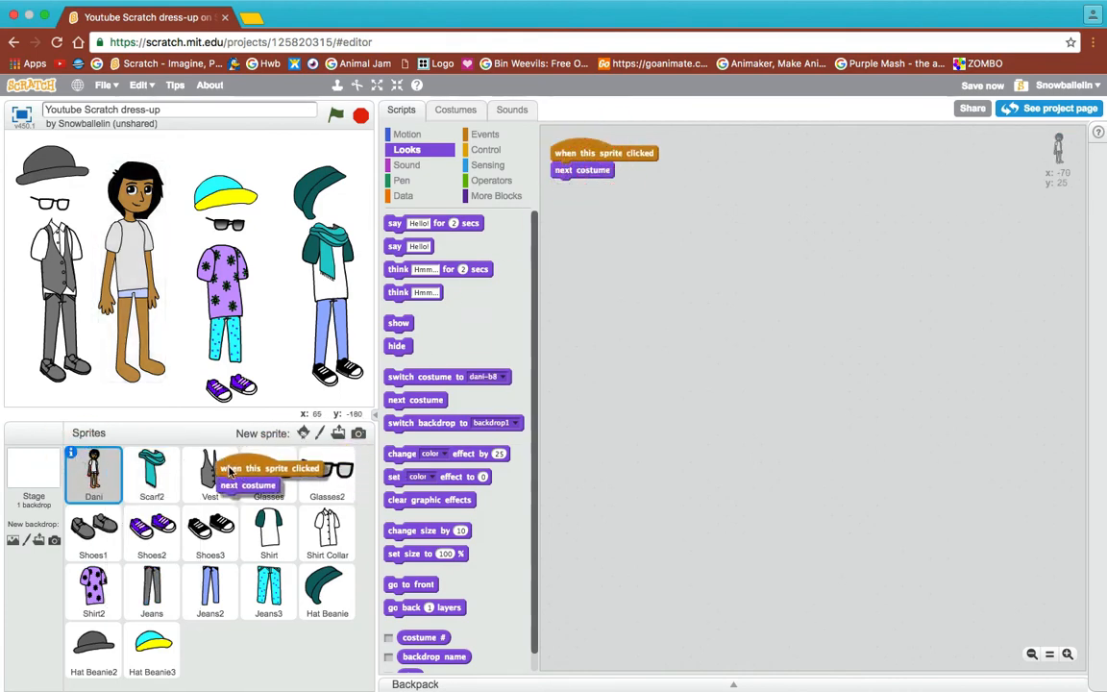
{"action": "right_click", "coordinate": [603, 153]}
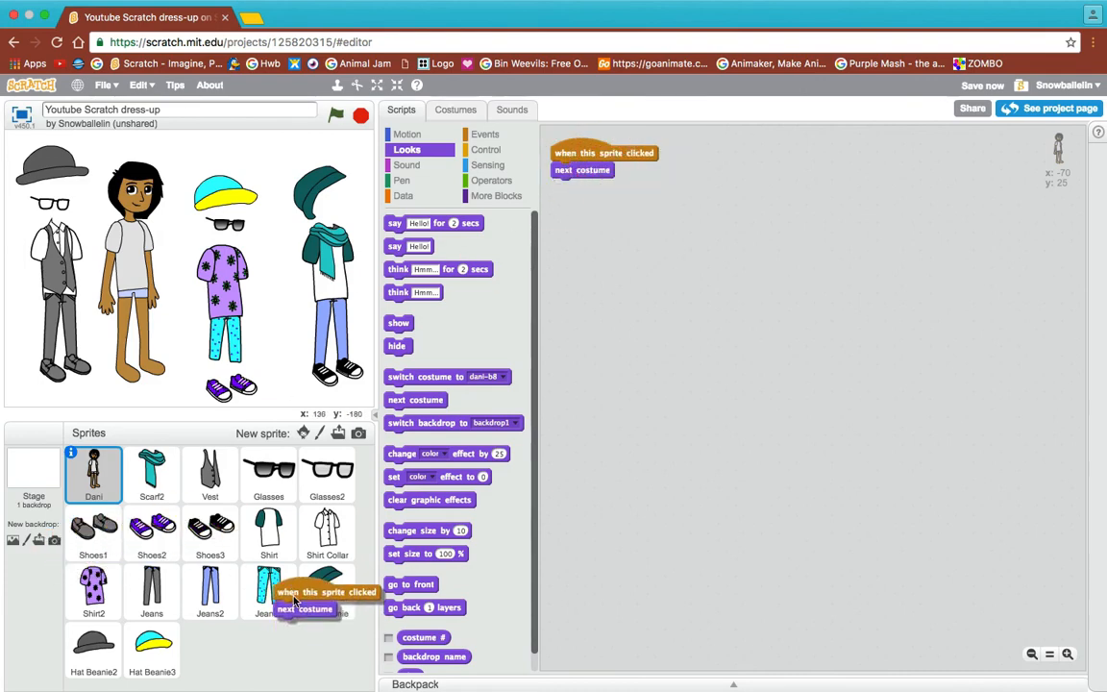
{"action": "right_click", "coordinate": [604, 153]}
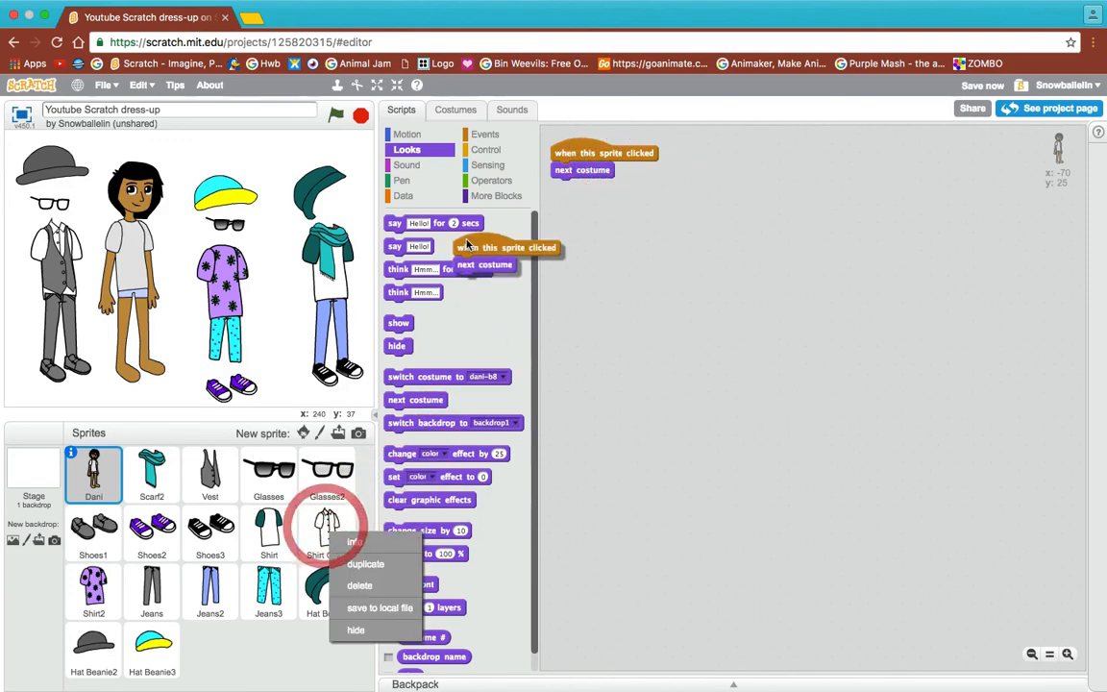
{"action": "right_click", "coordinate": [576, 154]}
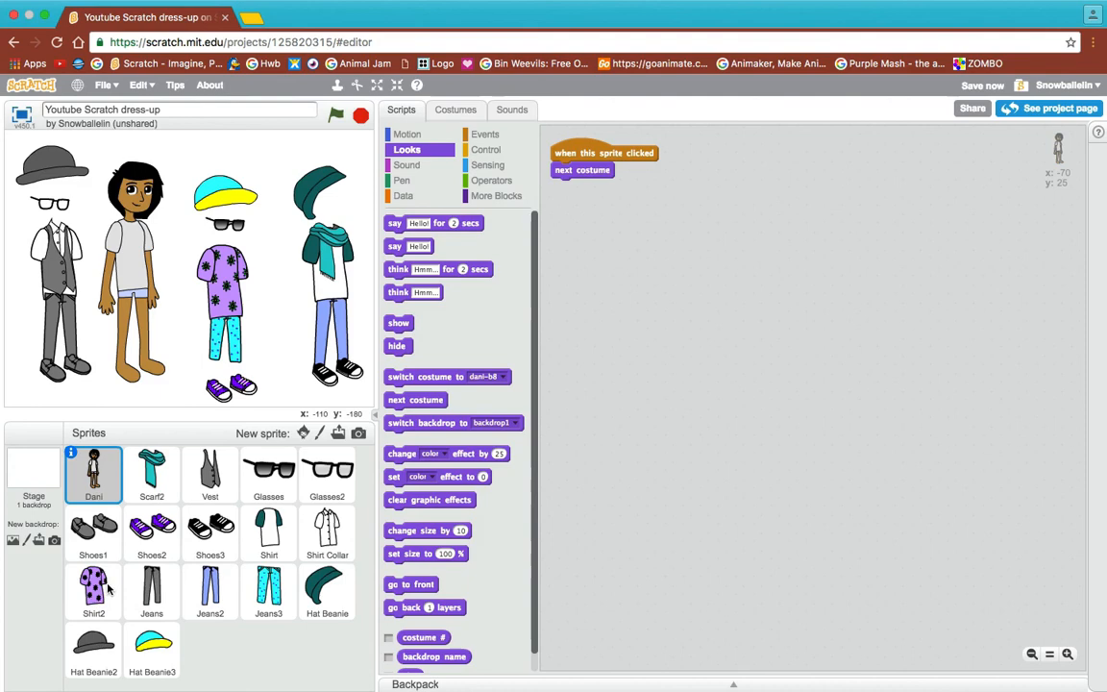
Step: Click clothing full screen to cycle colours, then confirm the scarf's copied script
{"action": "left_click_drag", "start_coordinate": [604, 153], "coordinate": [635, 160]}
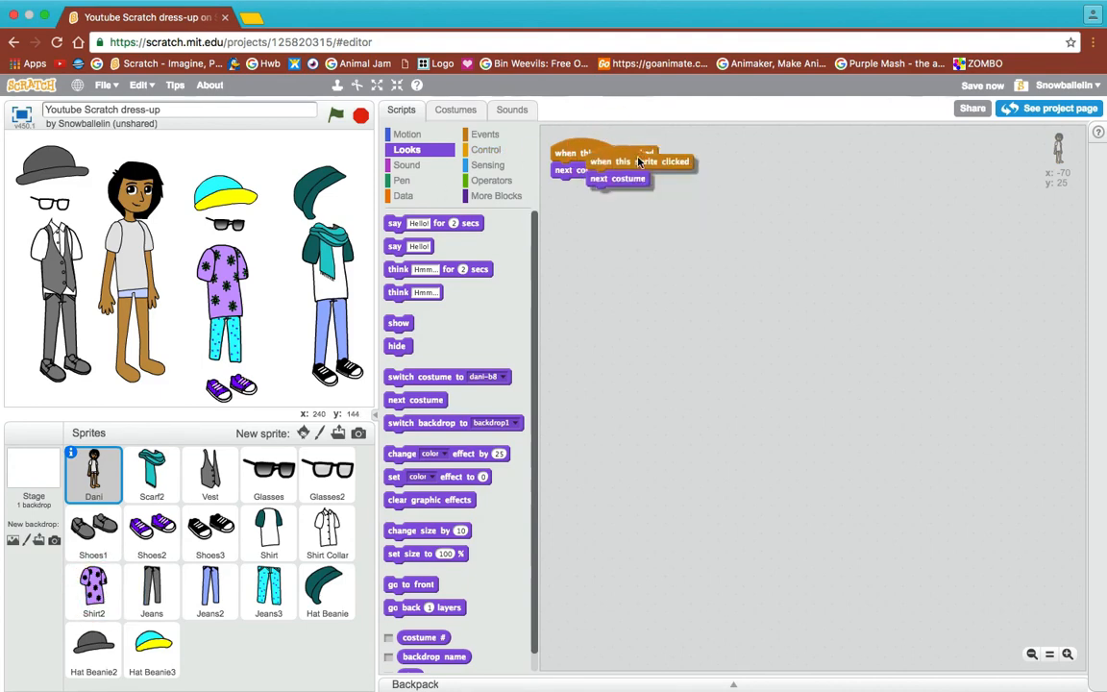
{"action": "left_click_drag", "start_coordinate": [639, 161], "coordinate": [588, 190]}
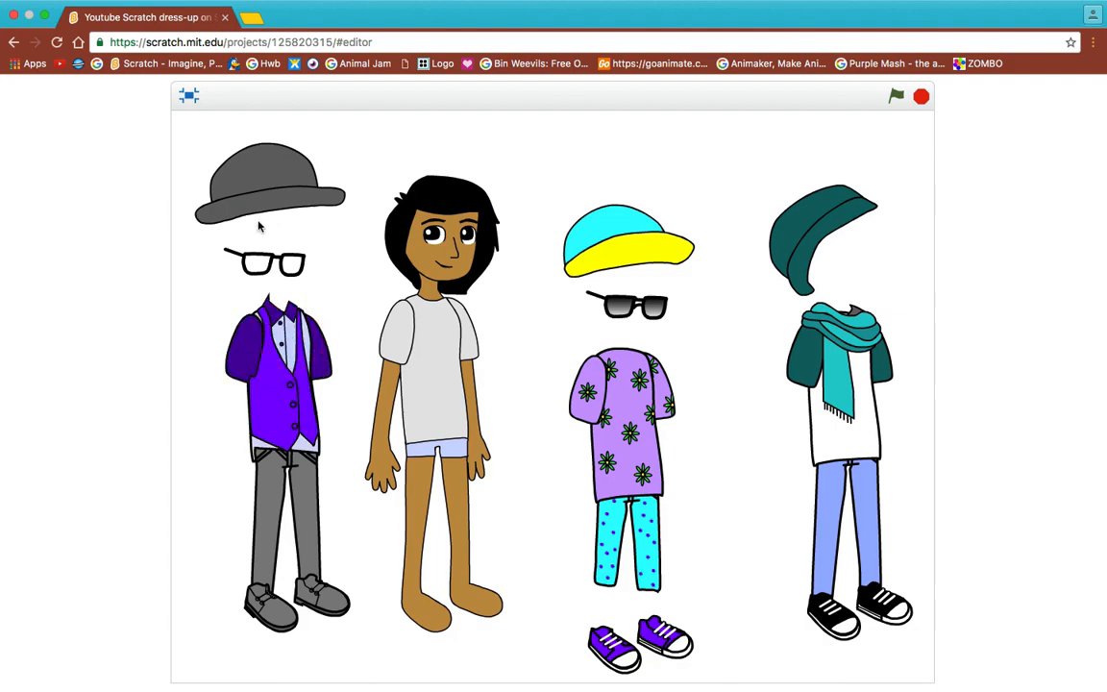
{"action": "left_click", "coordinate": [189, 95]}
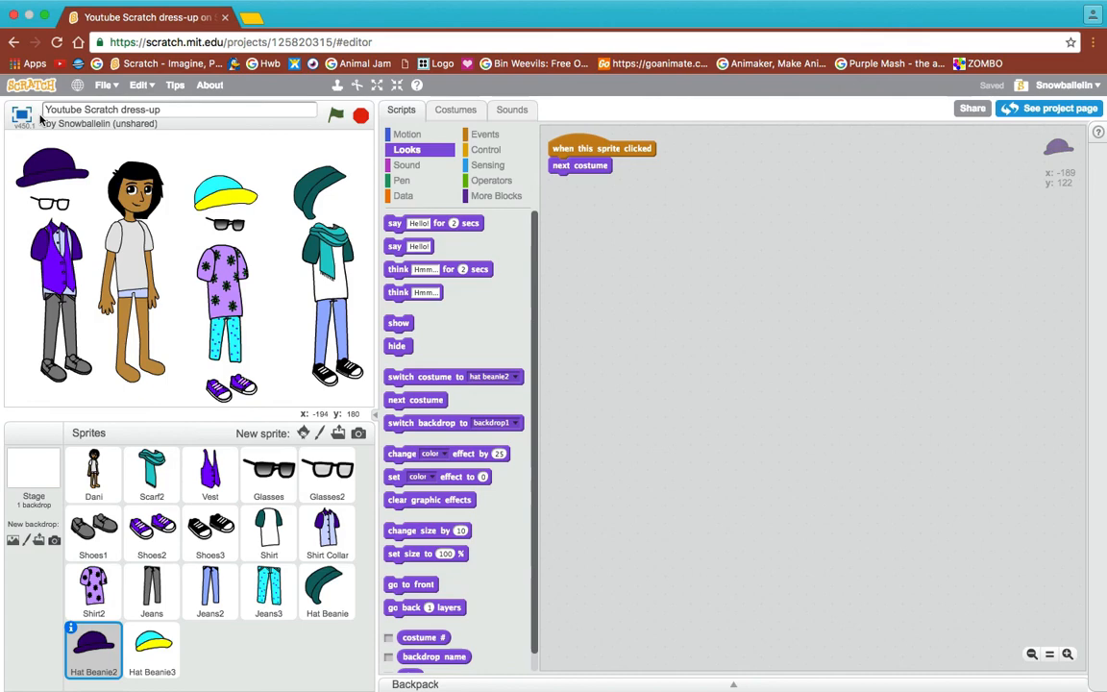
{"action": "left_click", "coordinate": [376, 85]}
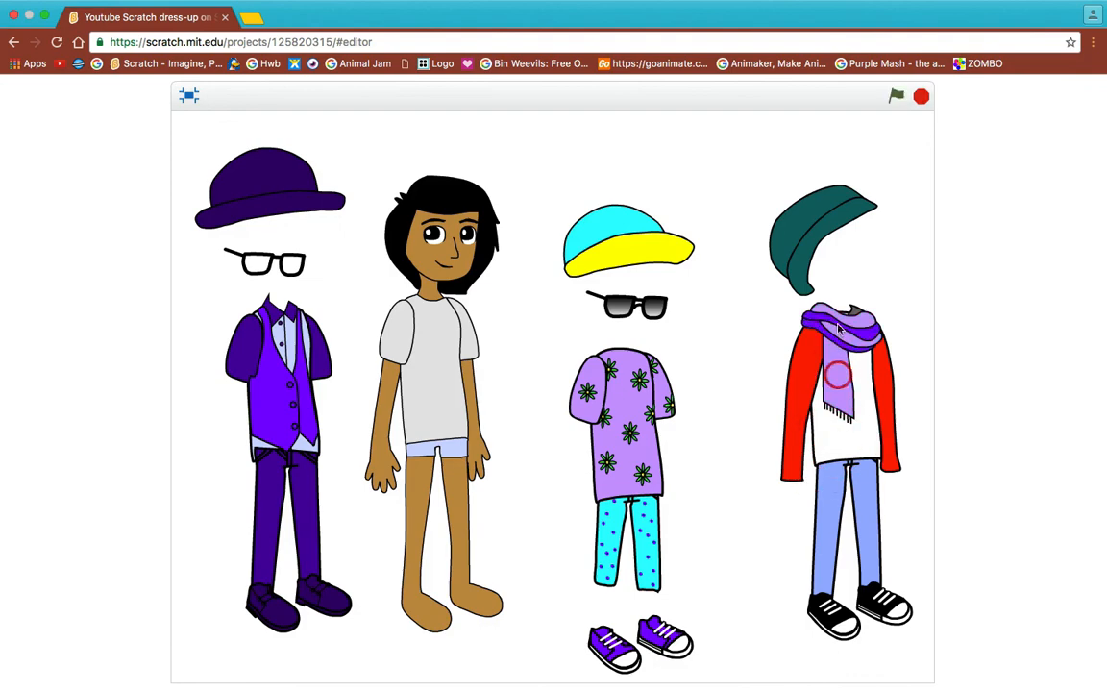
{"action": "left_click", "coordinate": [190, 96]}
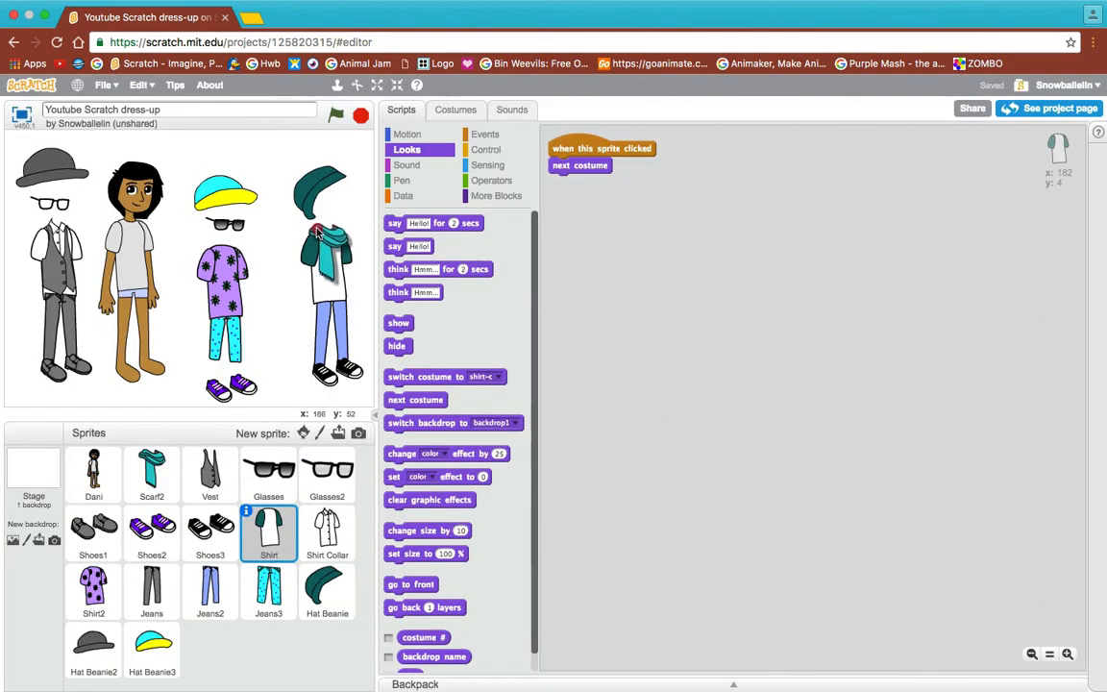
{"action": "left_click", "coordinate": [151, 475]}
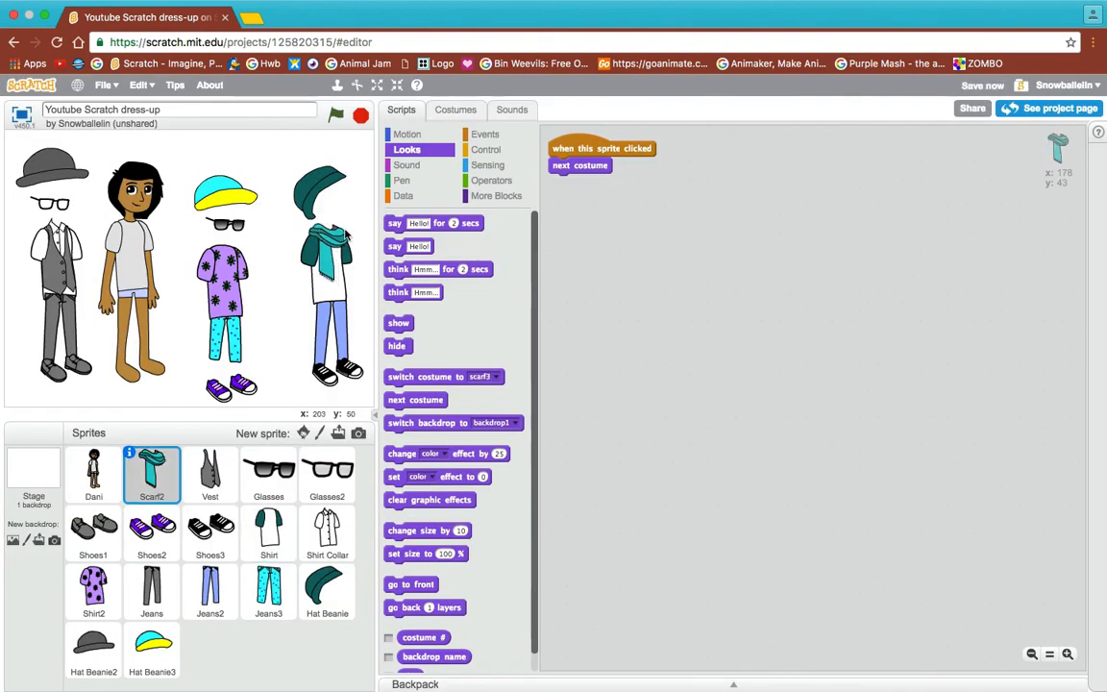